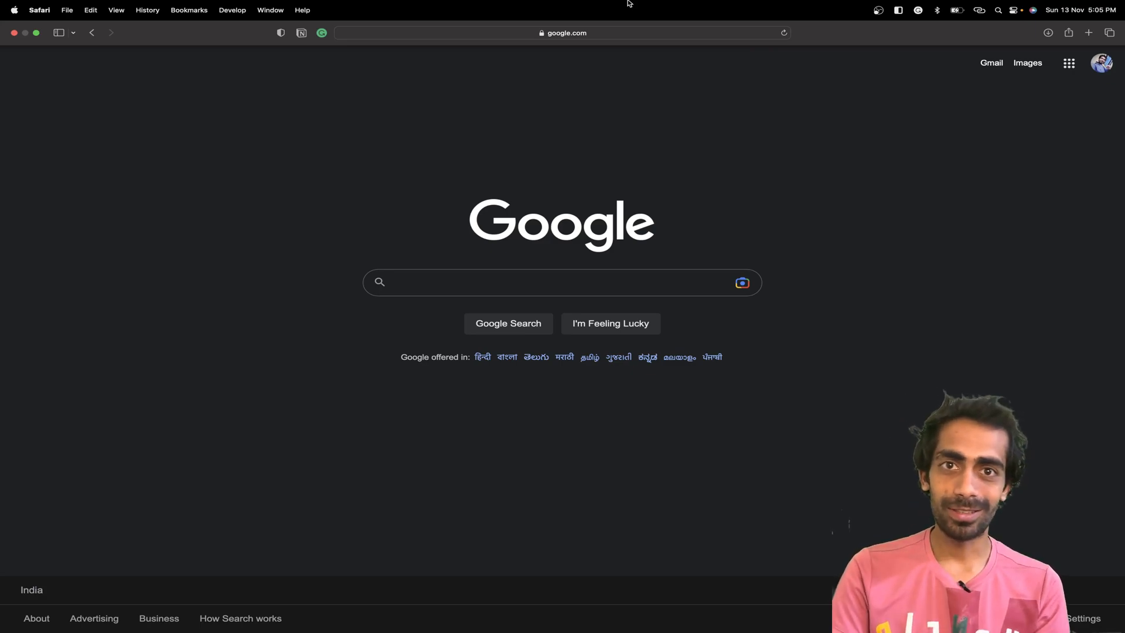
# - Search Google for render hosting and open the render.com site
pyautogui.click(560, 281)
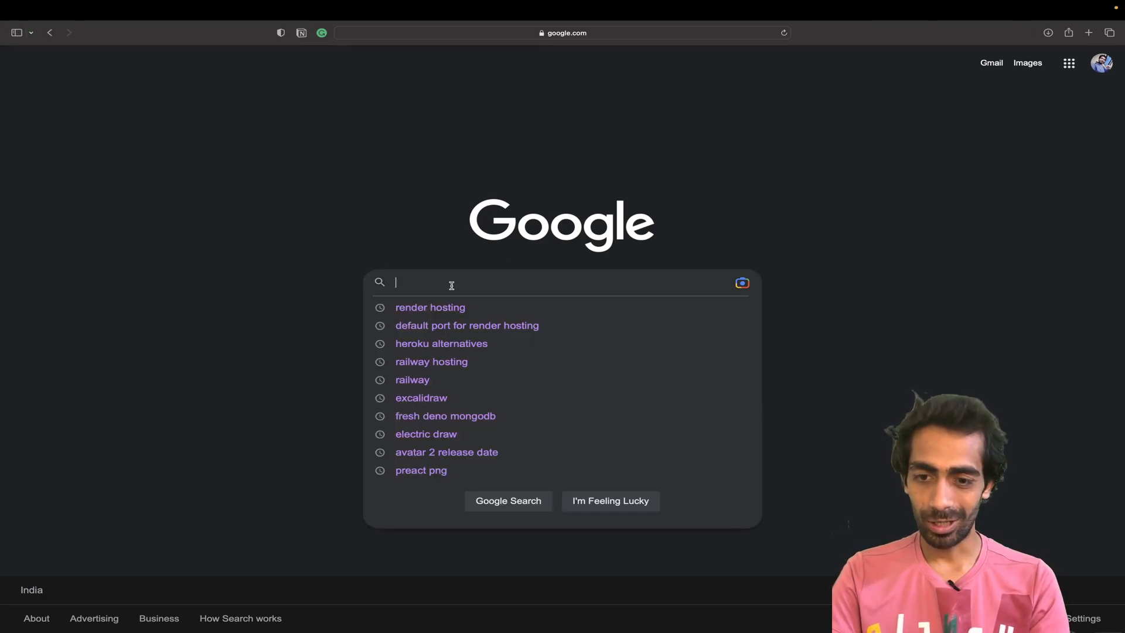
pyautogui.click(430, 307)
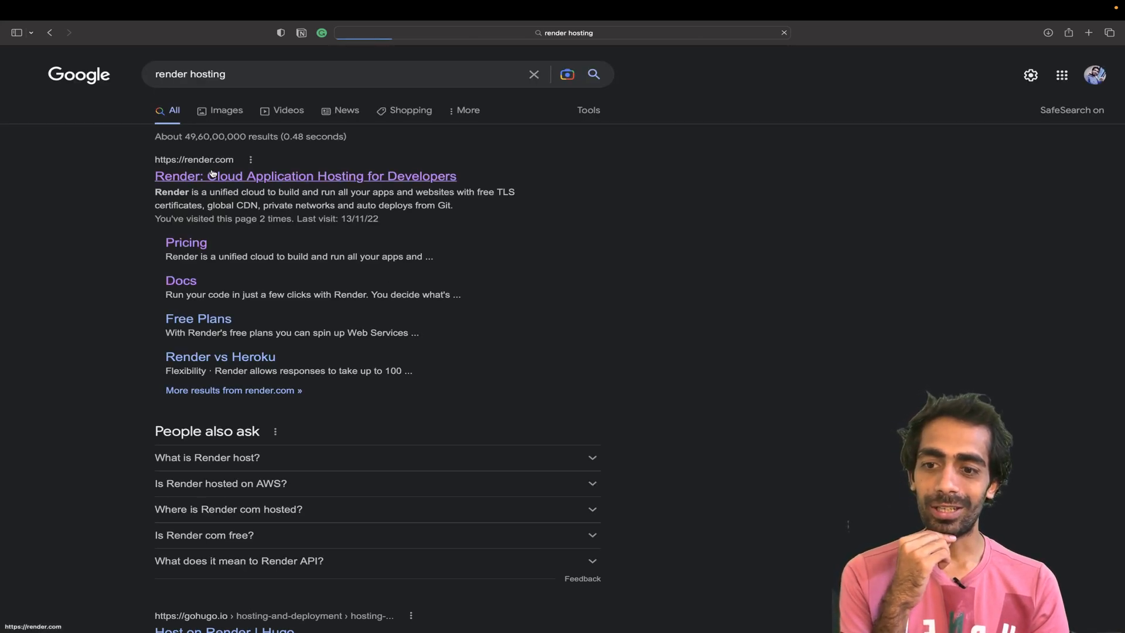
pyautogui.click(305, 175)
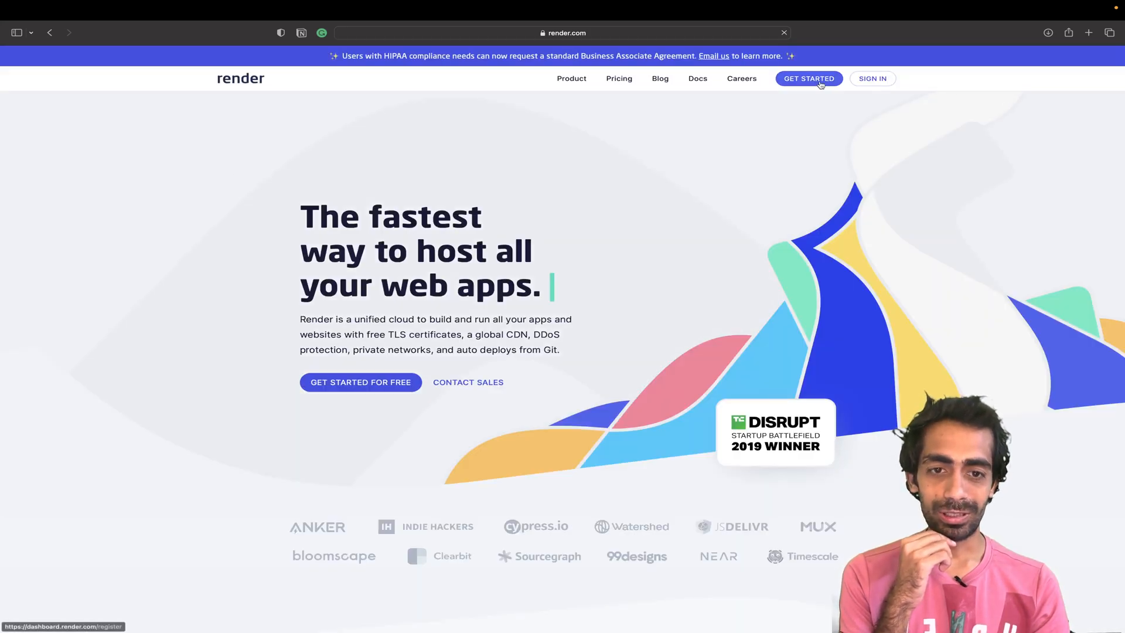
# - Get started on Render and sign up with a GitHub account
pyautogui.click(808, 79)
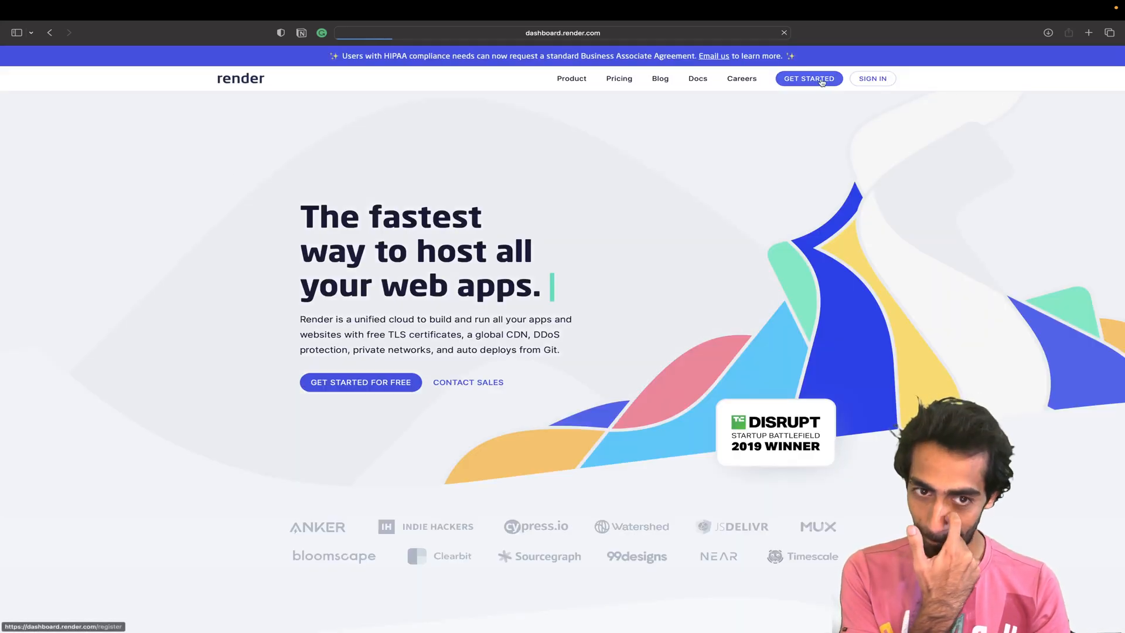
pyautogui.click(809, 78)
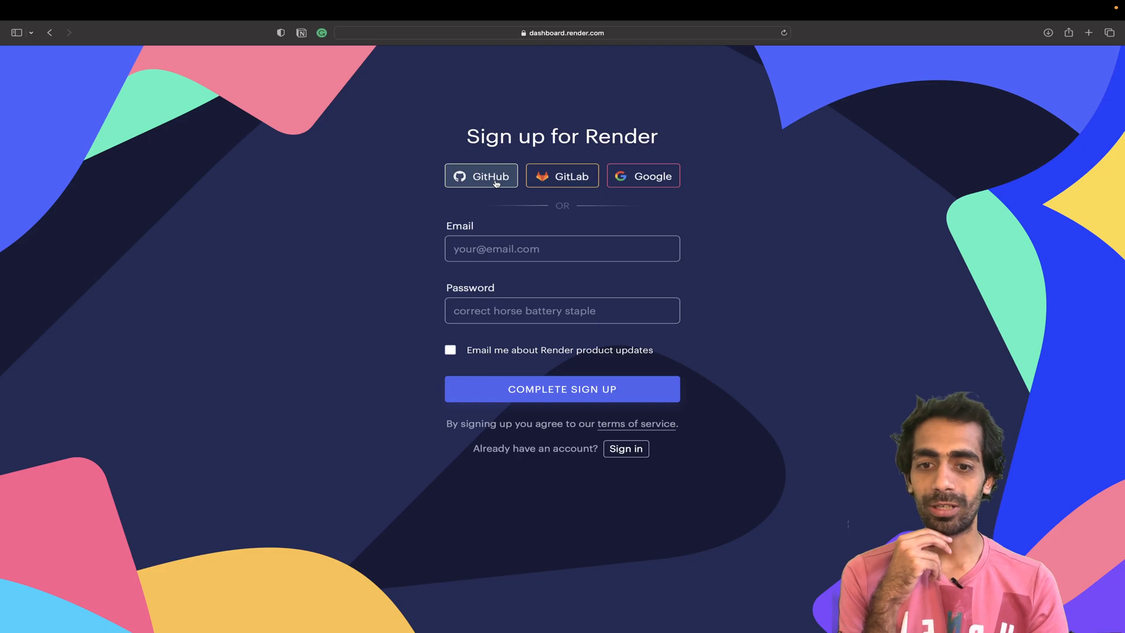
pyautogui.click(480, 176)
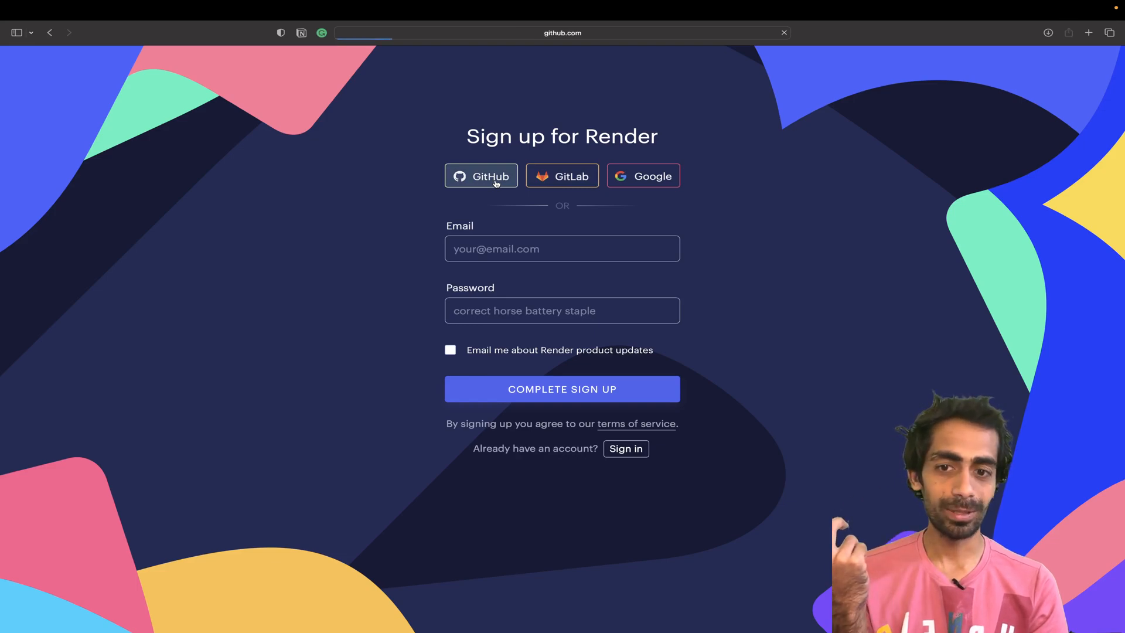
pyautogui.click(480, 176)
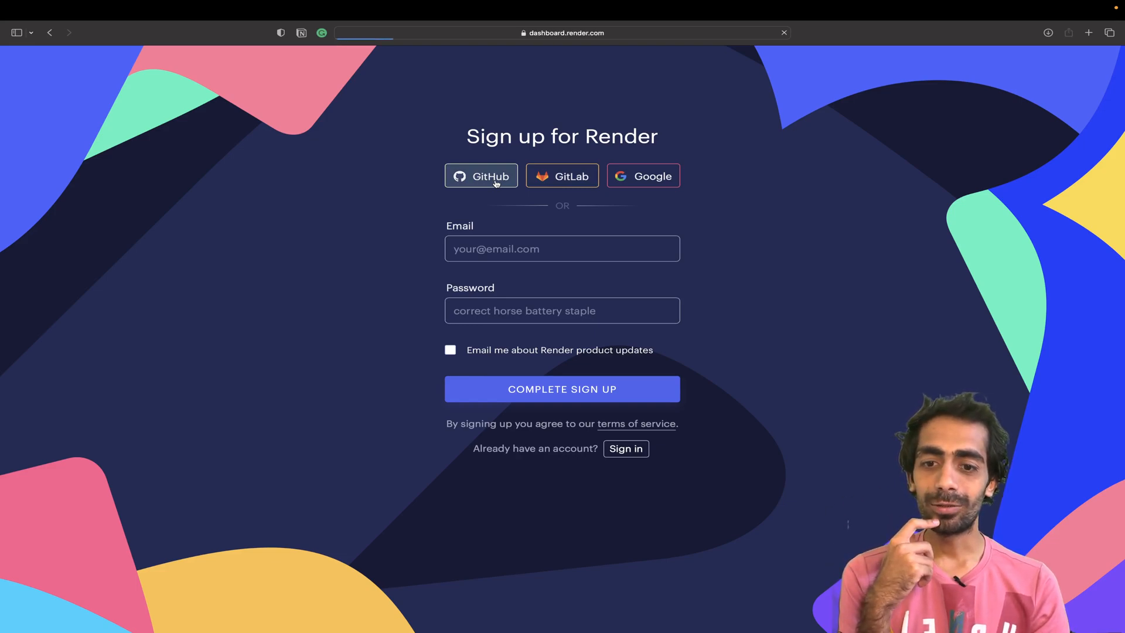
pyautogui.click(480, 176)
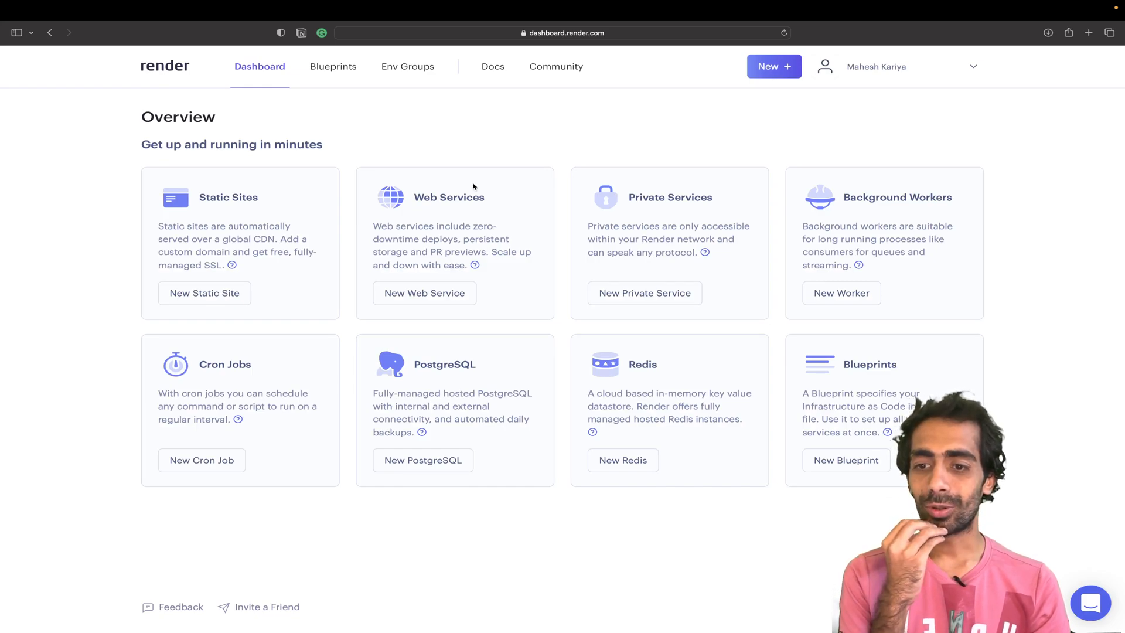
pyautogui.moveTo(443, 92)
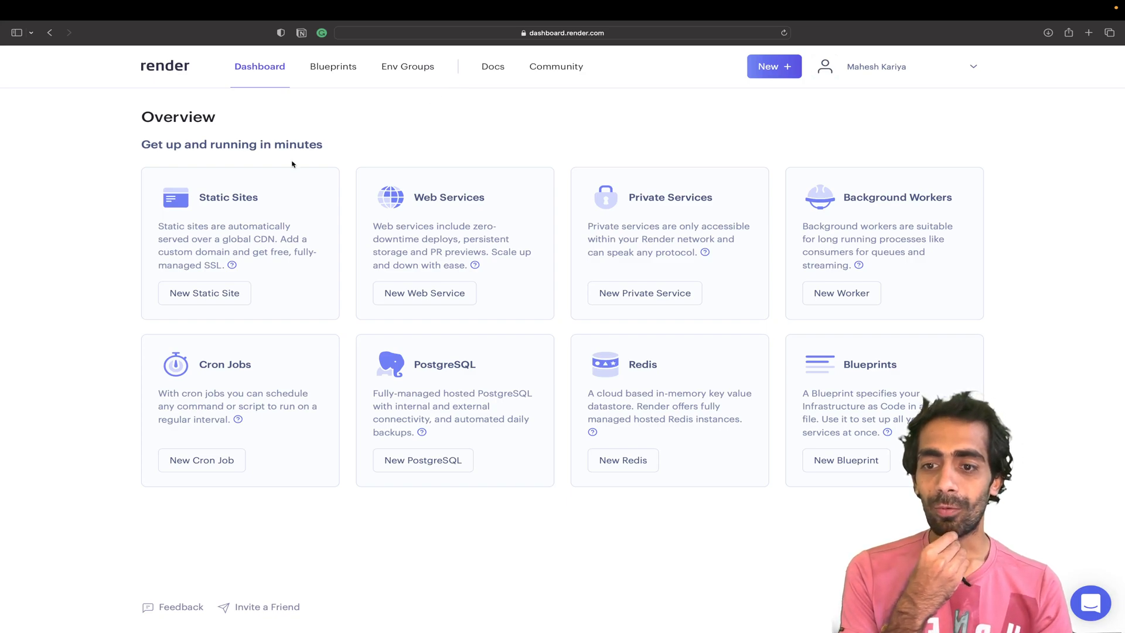
pyautogui.moveTo(424, 294)
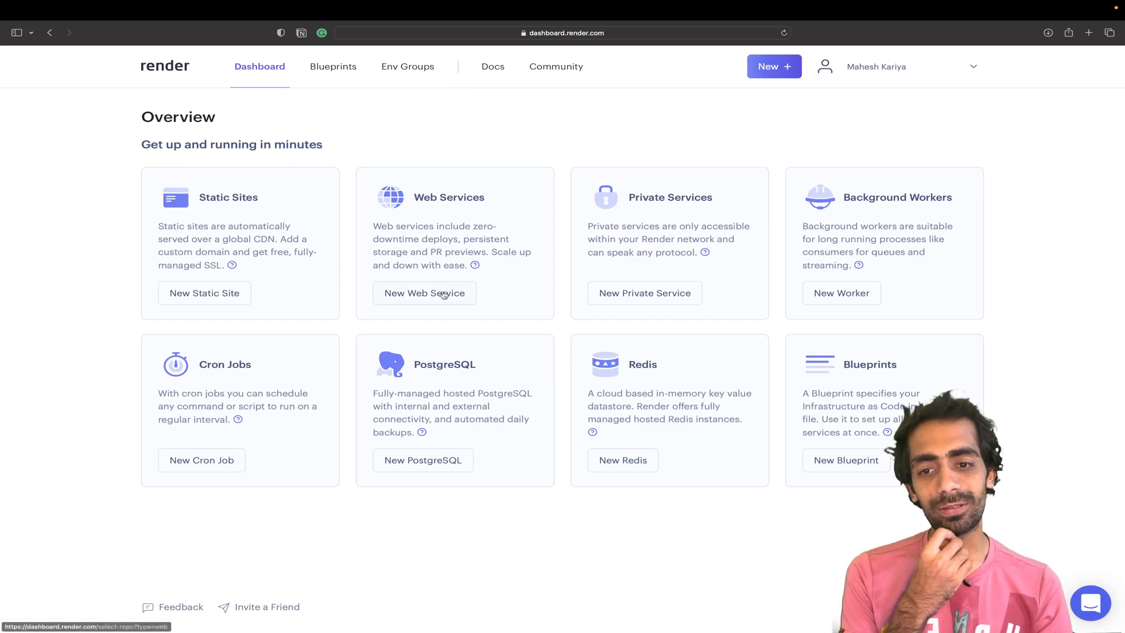
pyautogui.moveTo(247, 217)
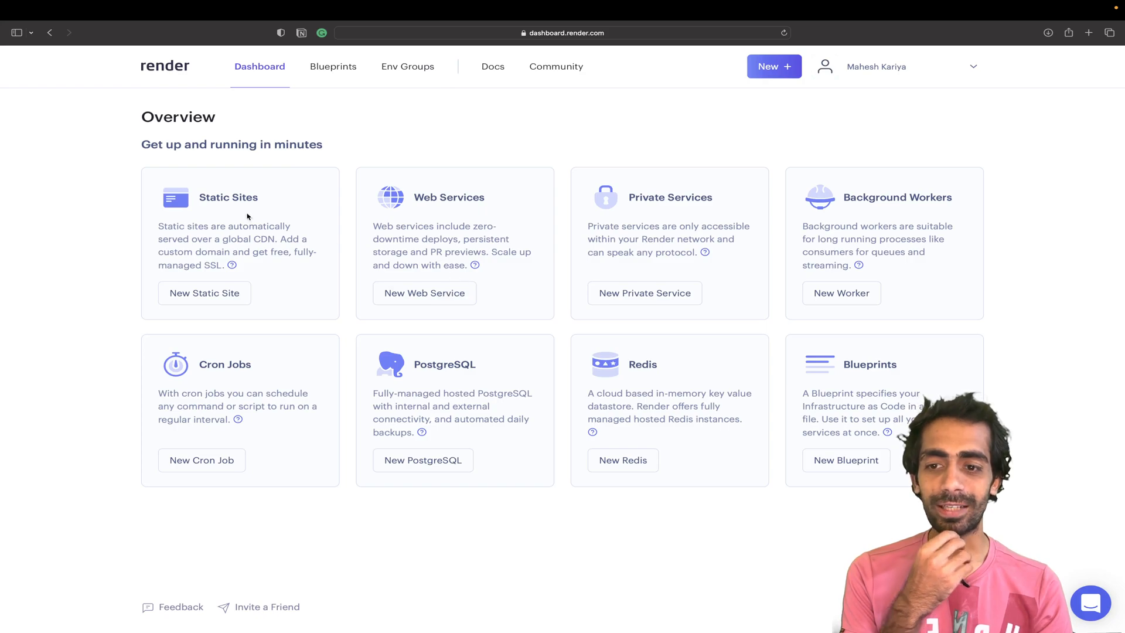
pyautogui.moveTo(708, 265)
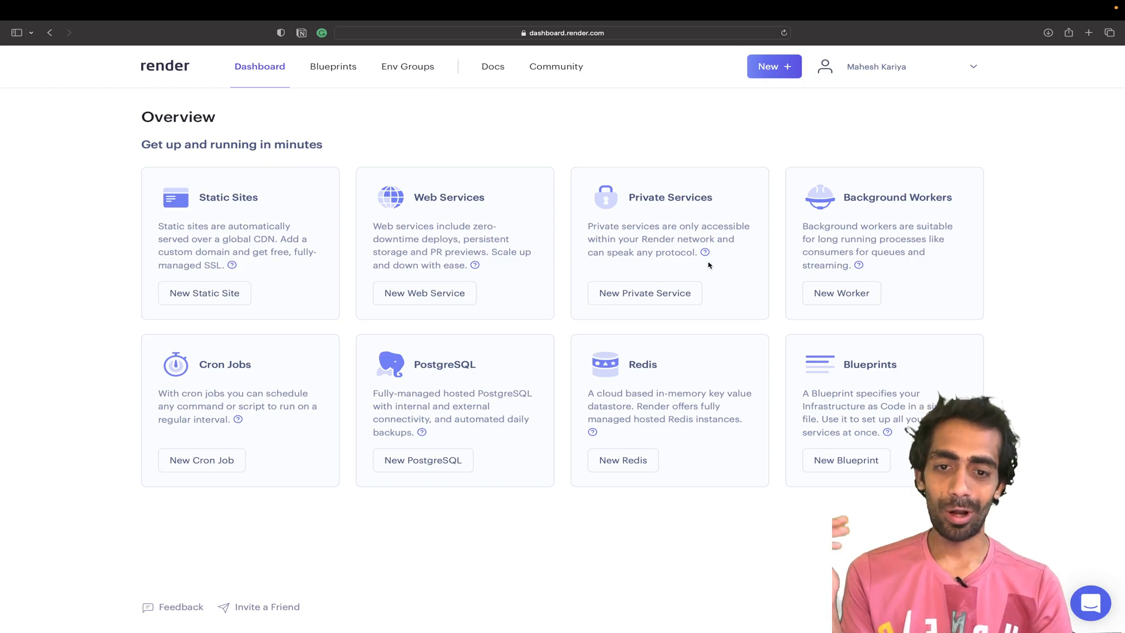
pyautogui.moveTo(732, 327)
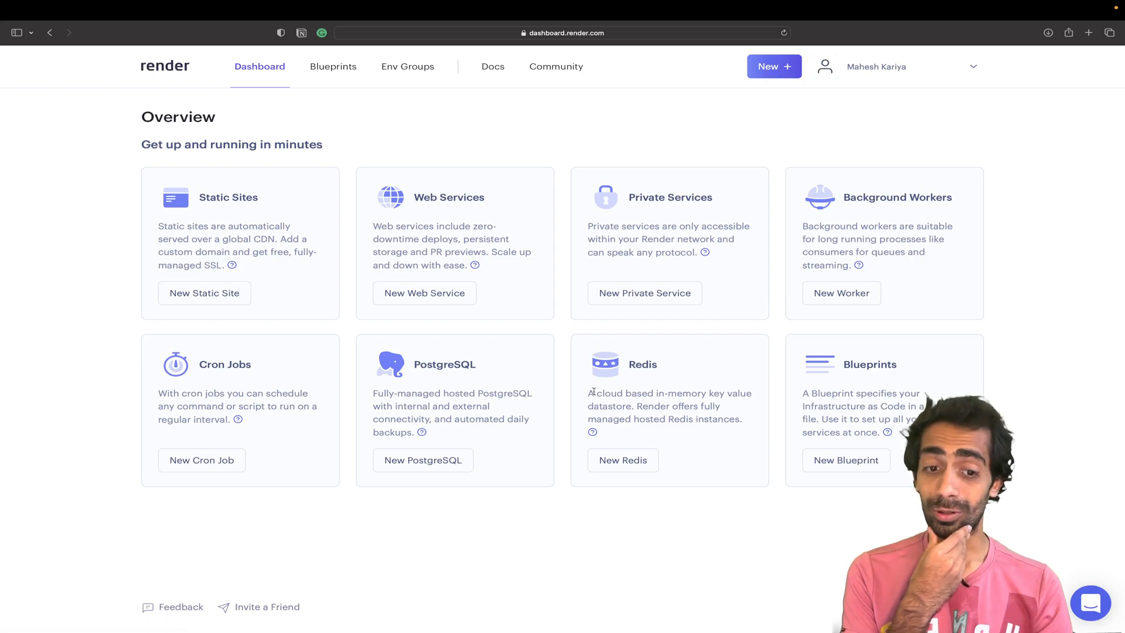
pyautogui.moveTo(433, 279)
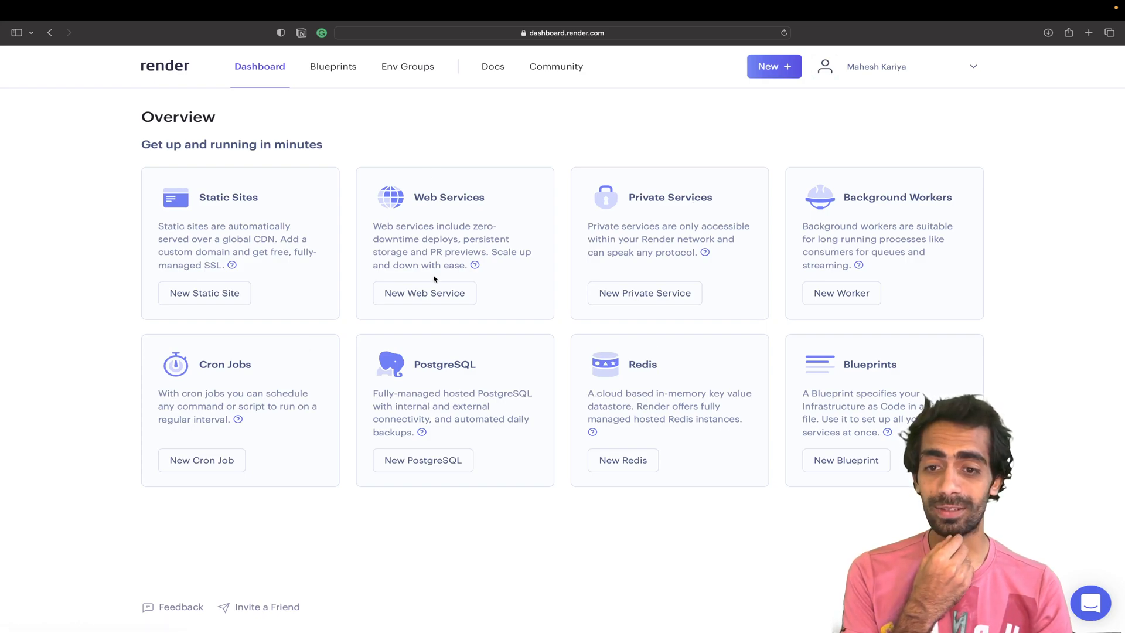
# - Start creating a new web service from the Render dashboard
pyautogui.click(425, 293)
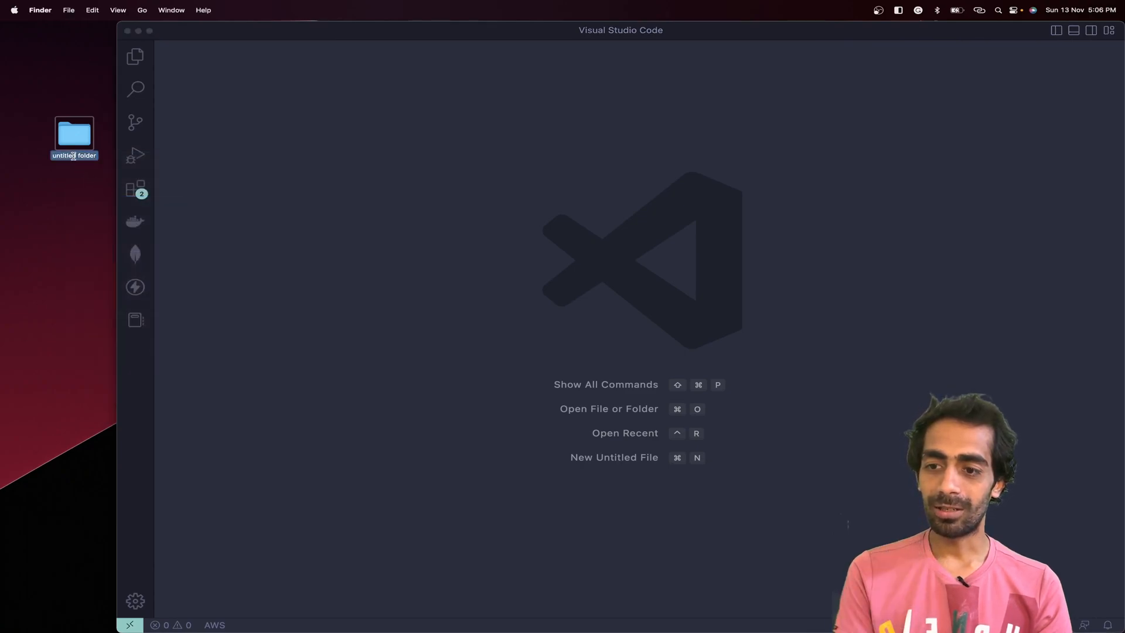
# - Name the folder node-app, run npm init -y, create app.js and install Express
pyautogui.write('node-app')
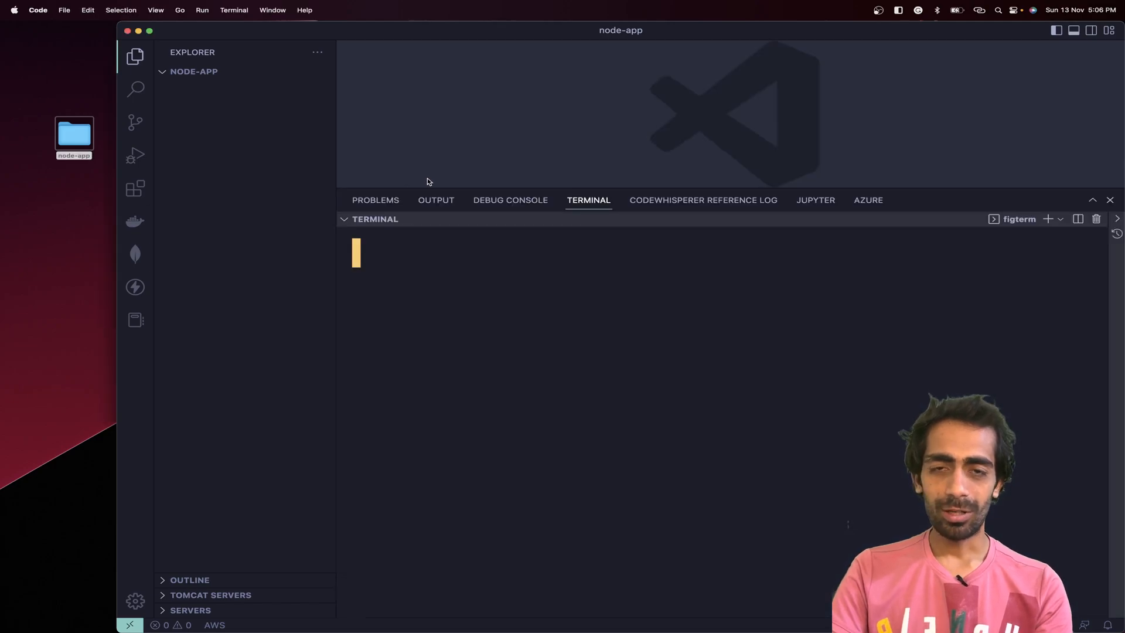
pyautogui.write('n')
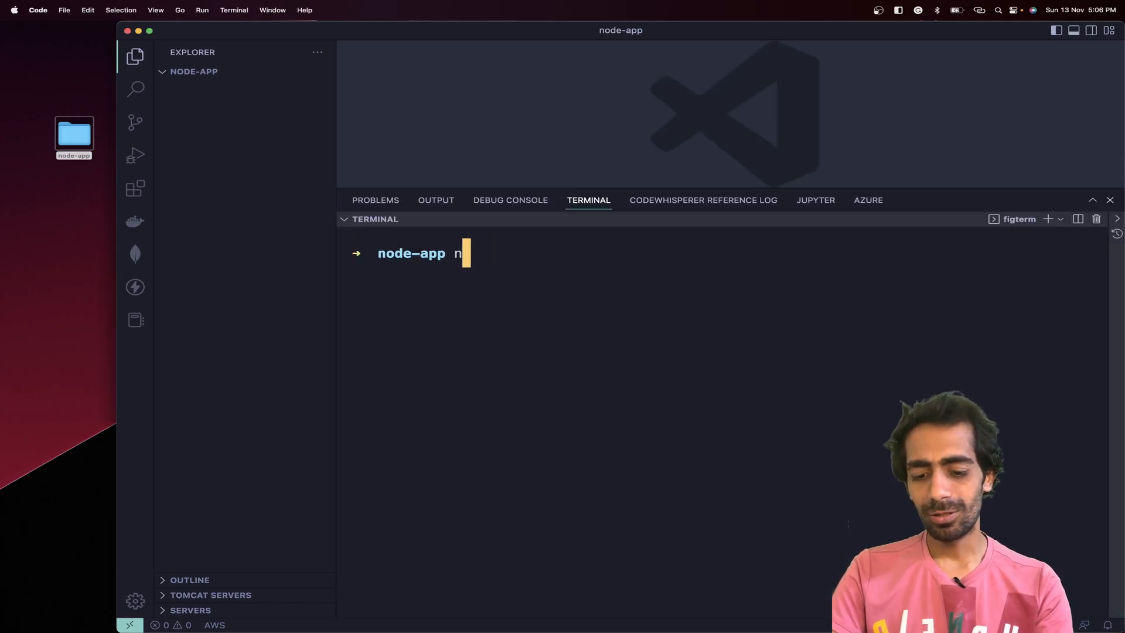
pyautogui.write('pm init -')
pyautogui.write('clear')
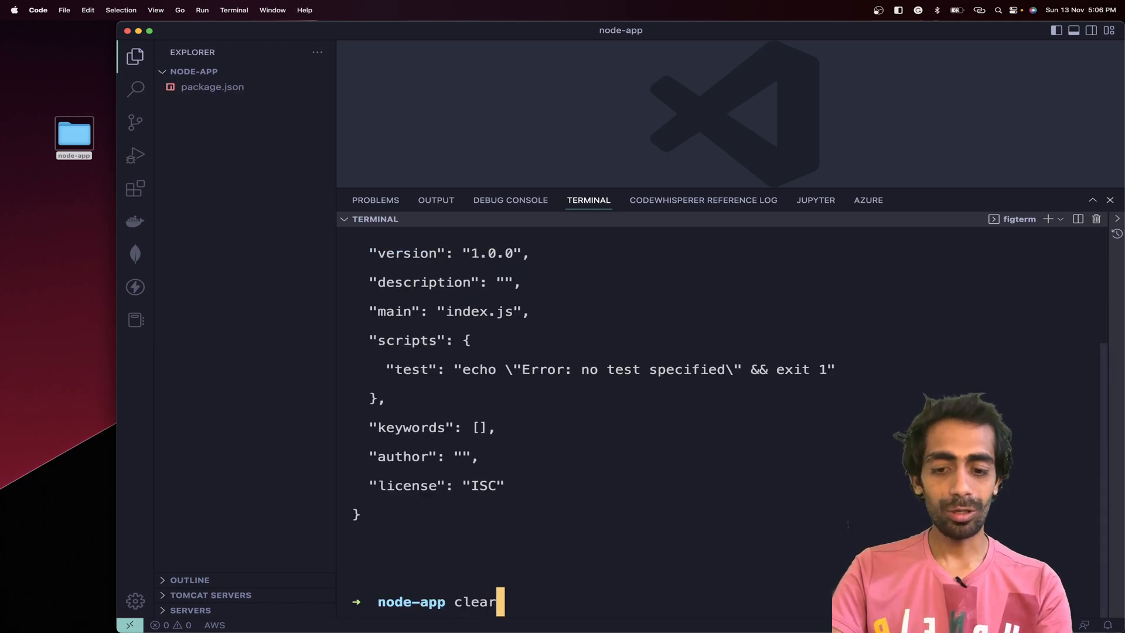
pyautogui.press('Enter')
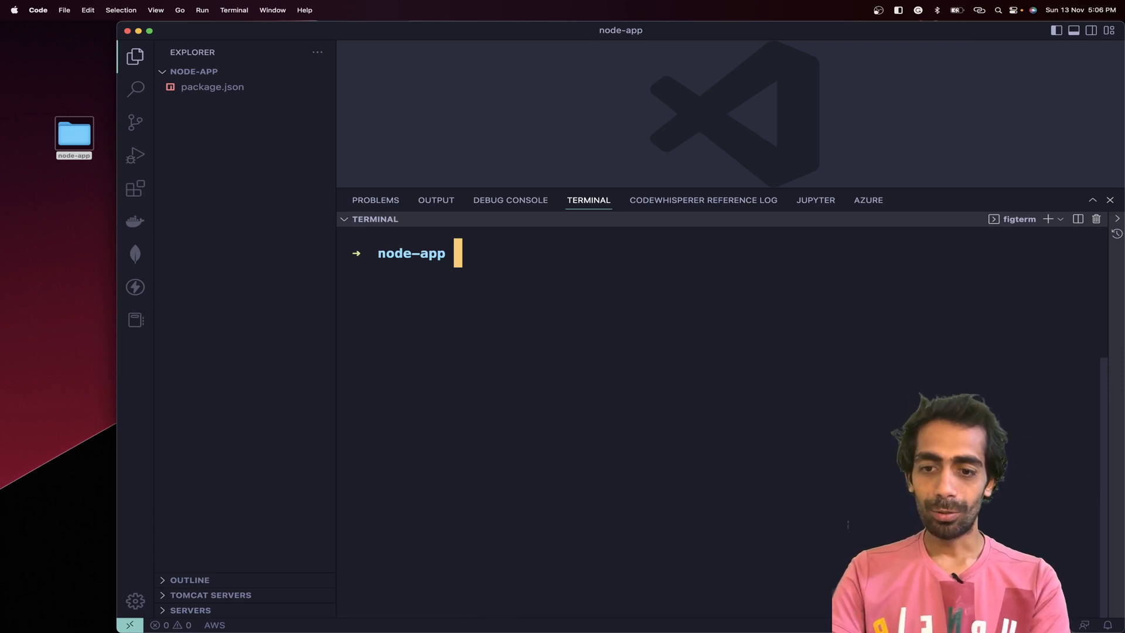
pyautogui.write('to')
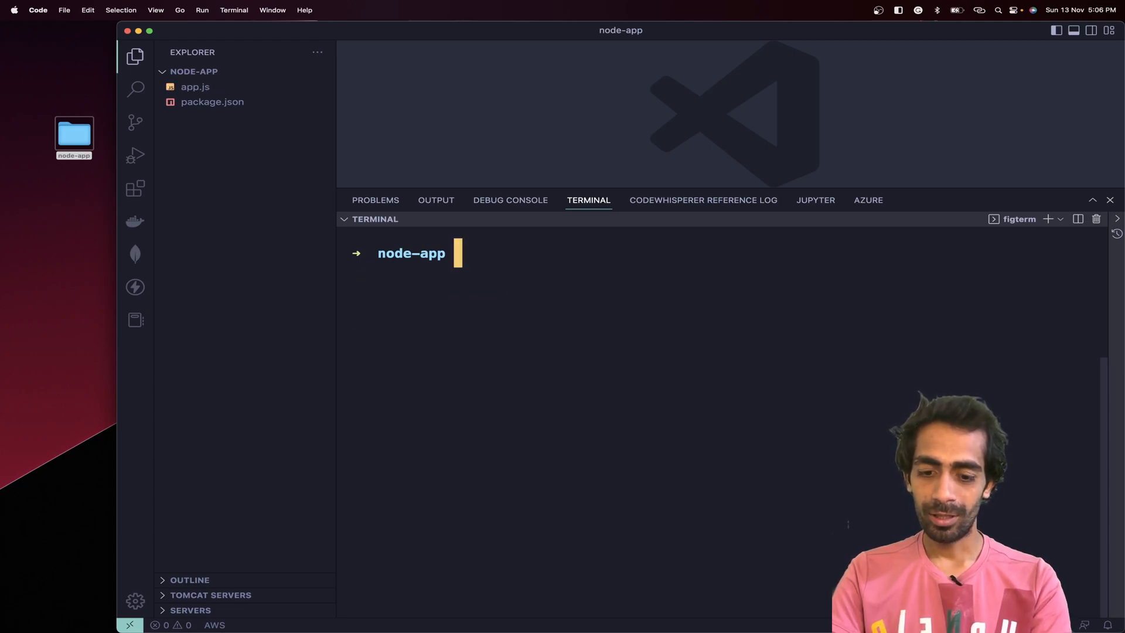
pyautogui.write('npm i express')
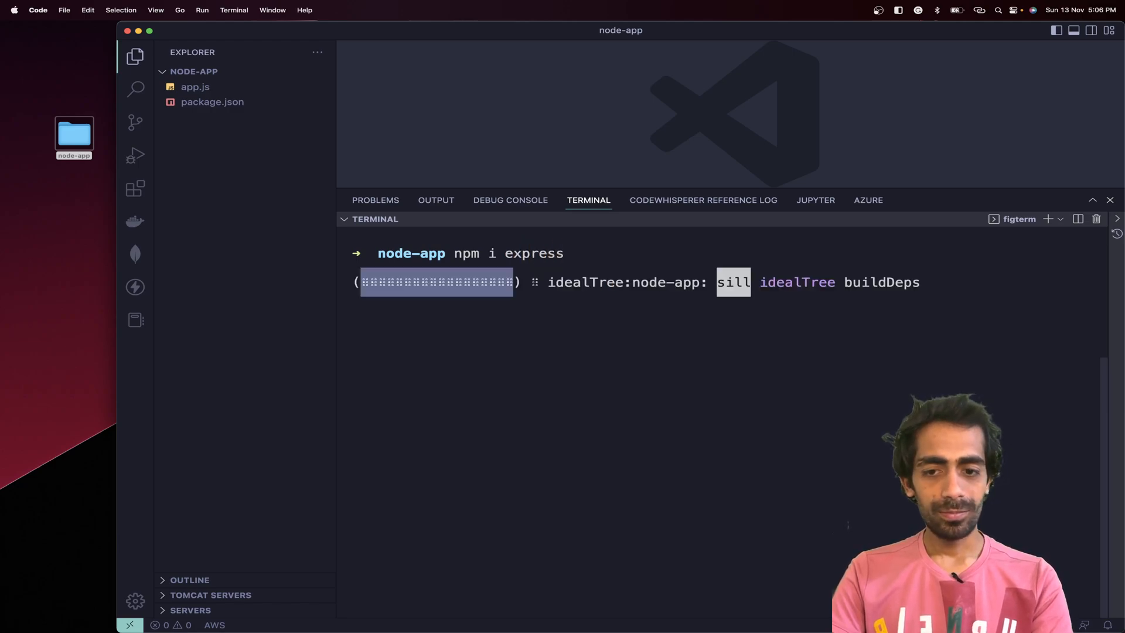
pyautogui.moveTo(583, 186)
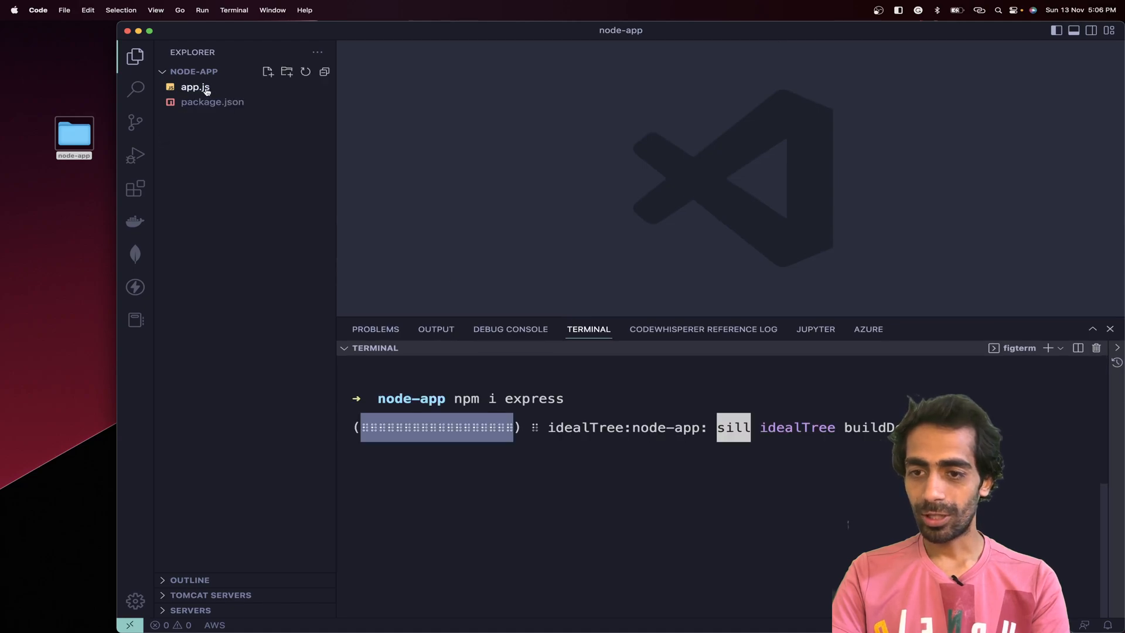
# - Begin app.js with const express = require
pyautogui.write('cone')
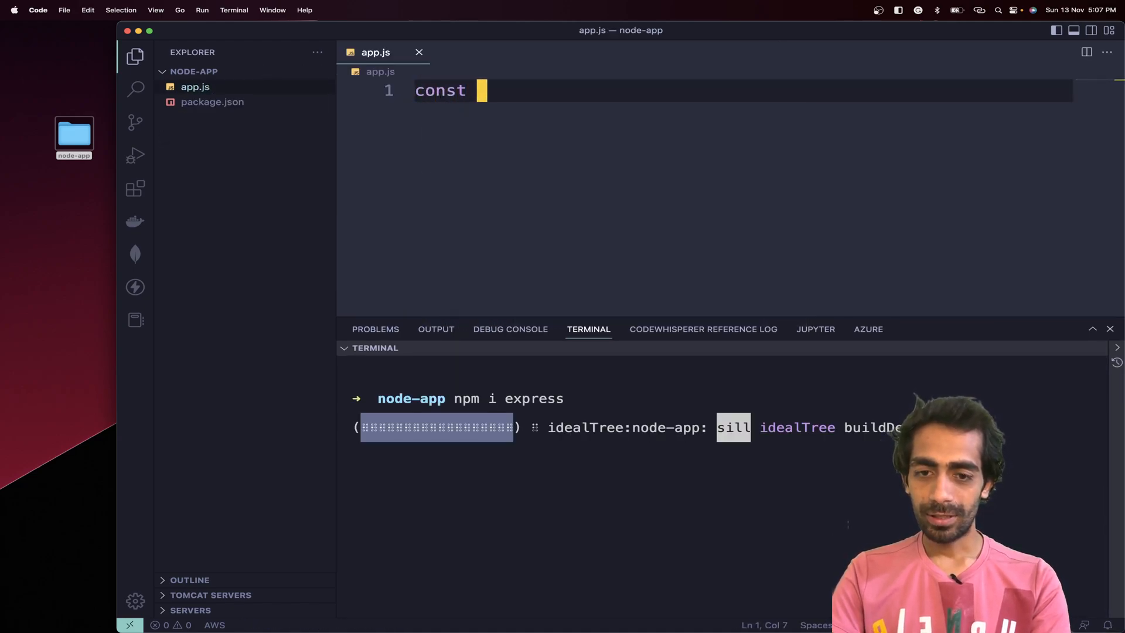
pyautogui.write('express =')
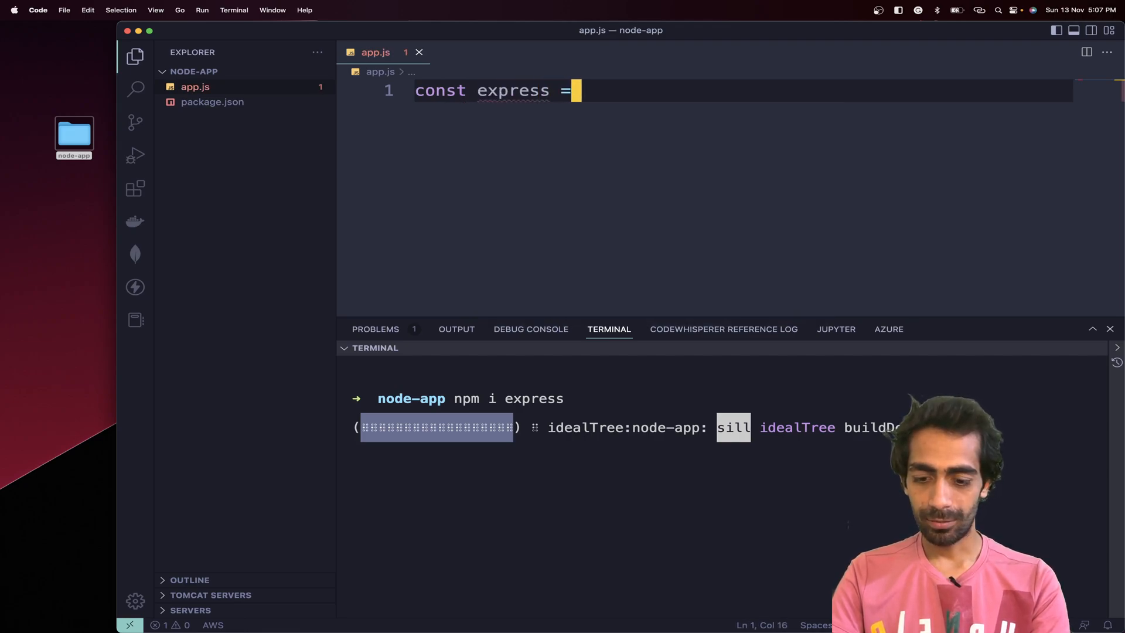
pyautogui.write('req')
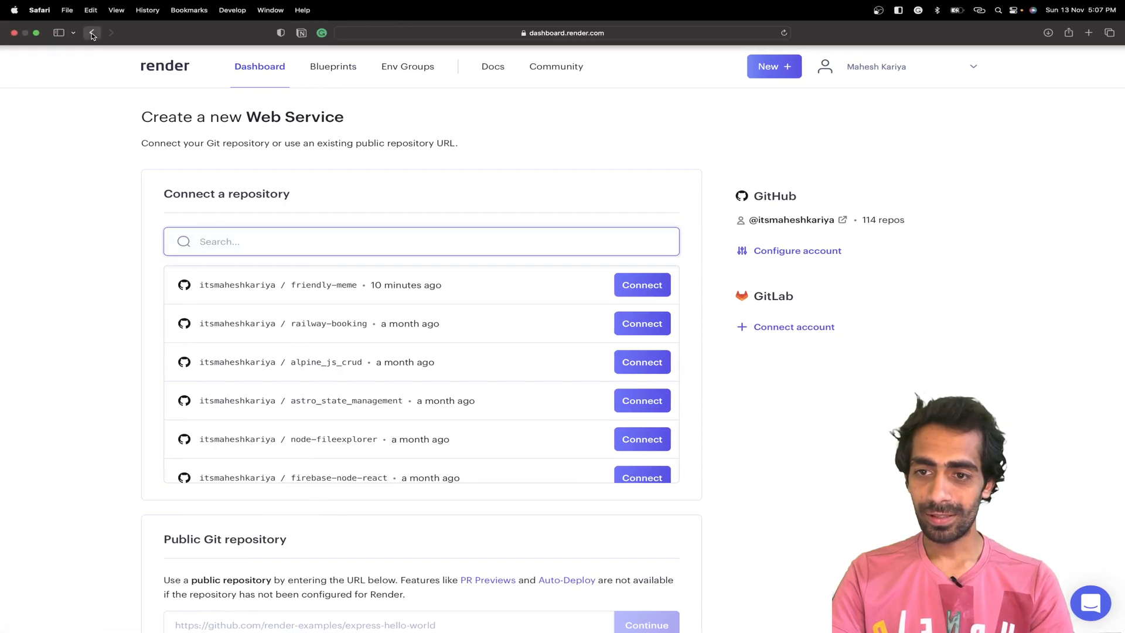
# - Open the Node Express quickstart in Render Docs and follow it to the express-hello-world repo
pyautogui.click(92, 32)
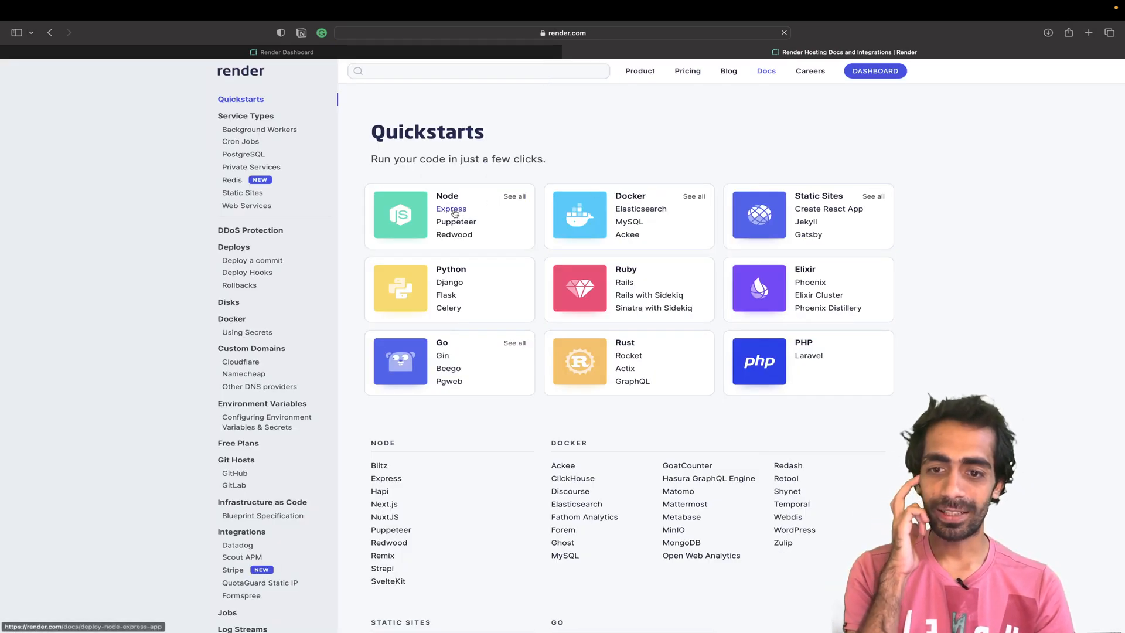
pyautogui.click(450, 208)
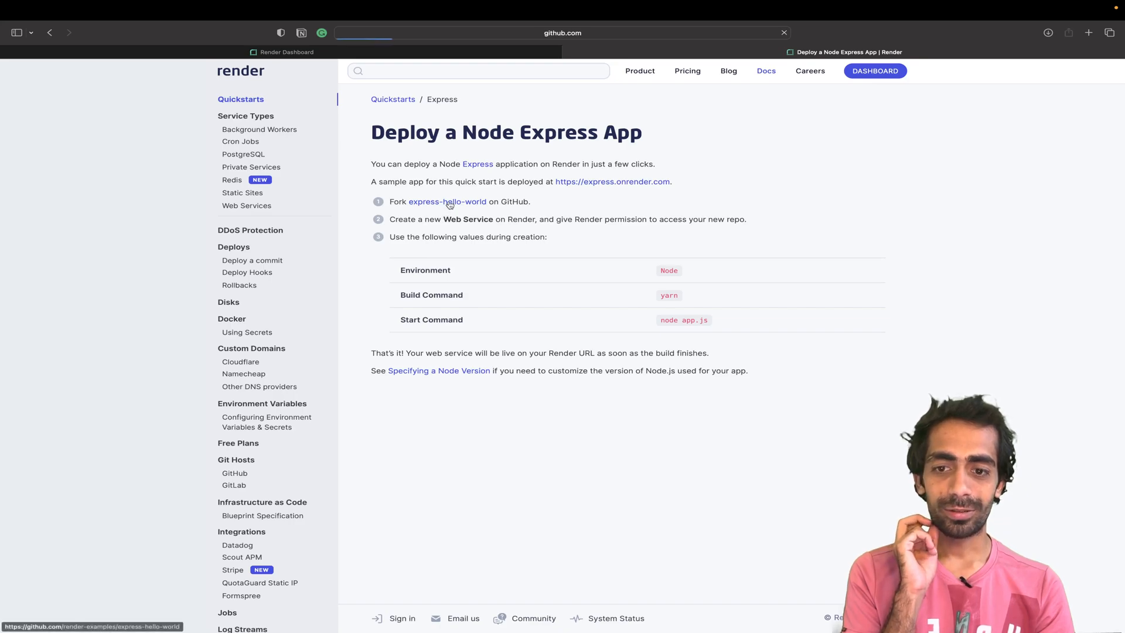
pyautogui.click(447, 202)
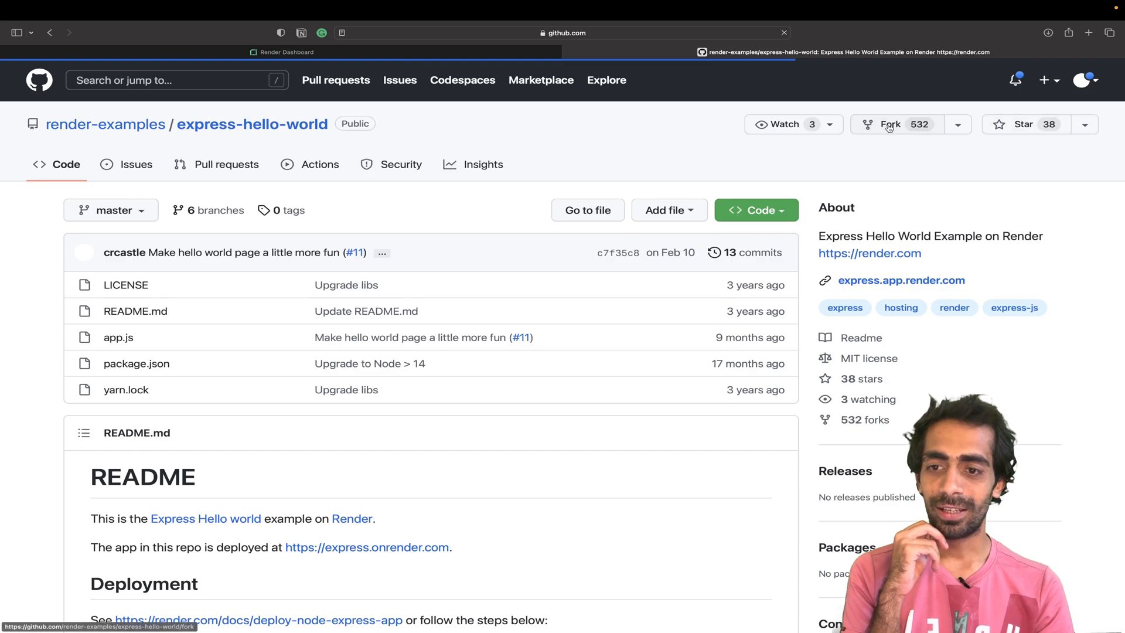
# - Fork express-hello-world into your personal GitHub account and return to the Render dashboard
pyautogui.click(889, 125)
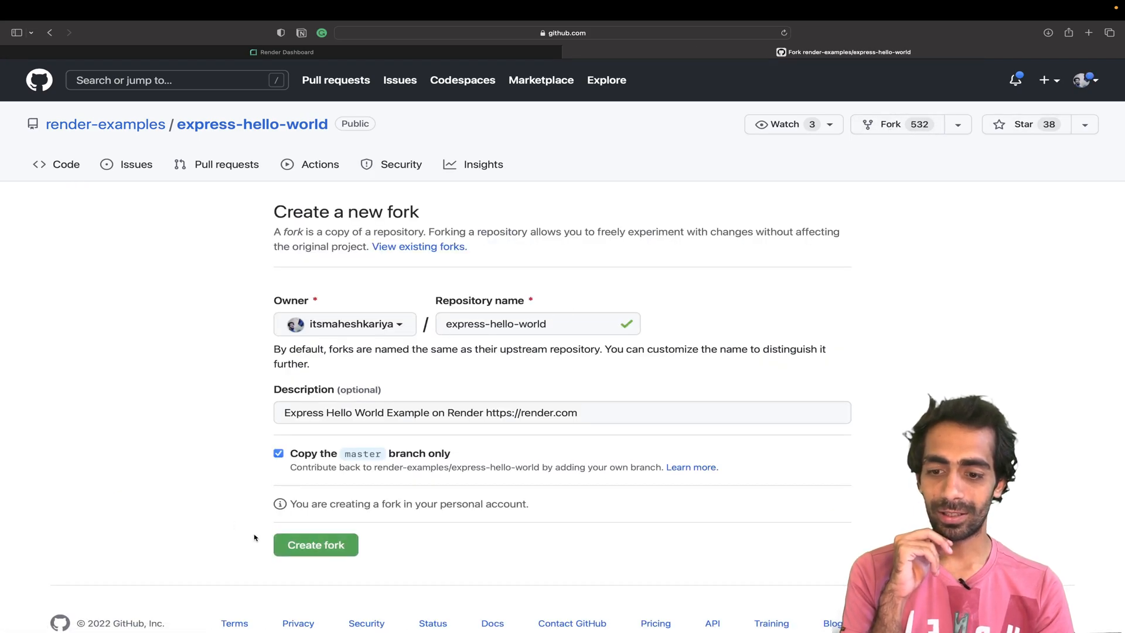
pyautogui.click(315, 545)
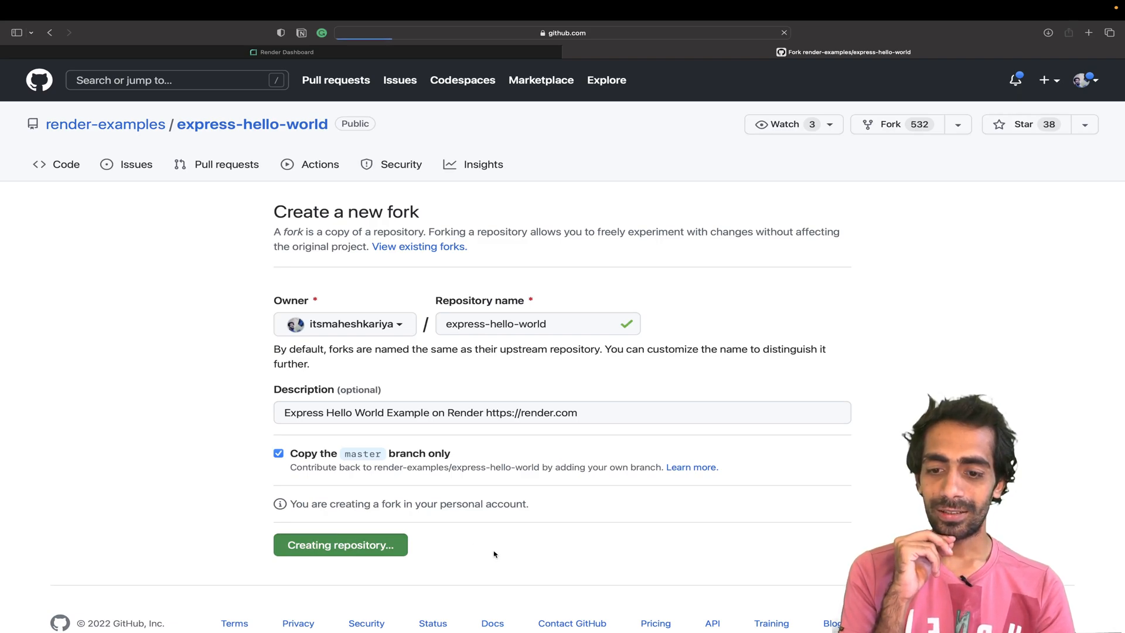
pyautogui.click(285, 51)
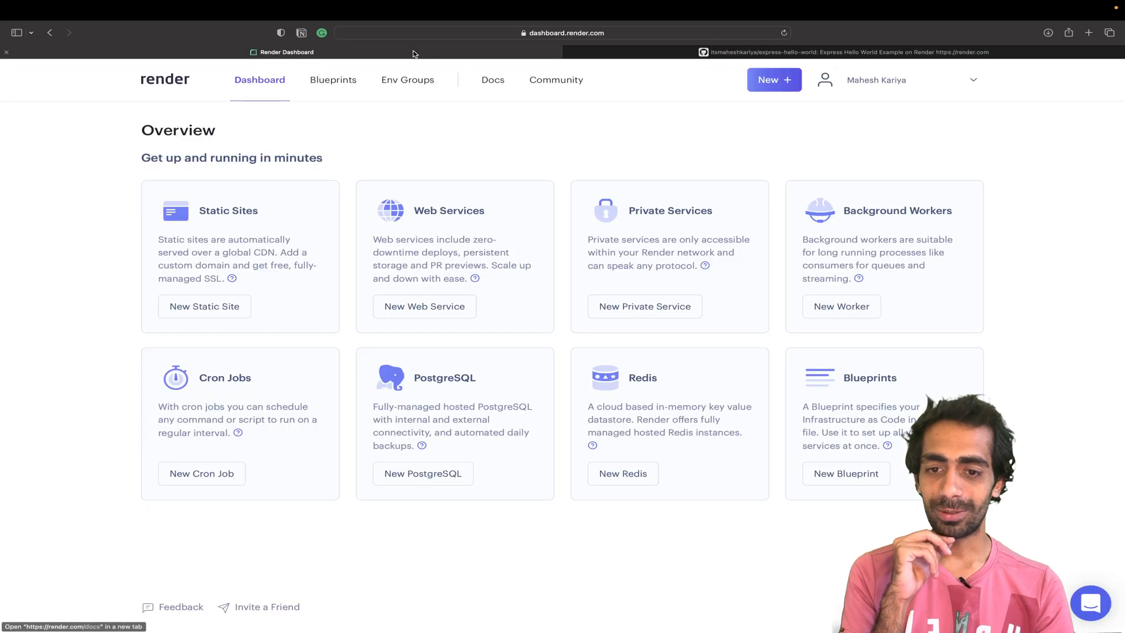
pyautogui.moveTo(424, 314)
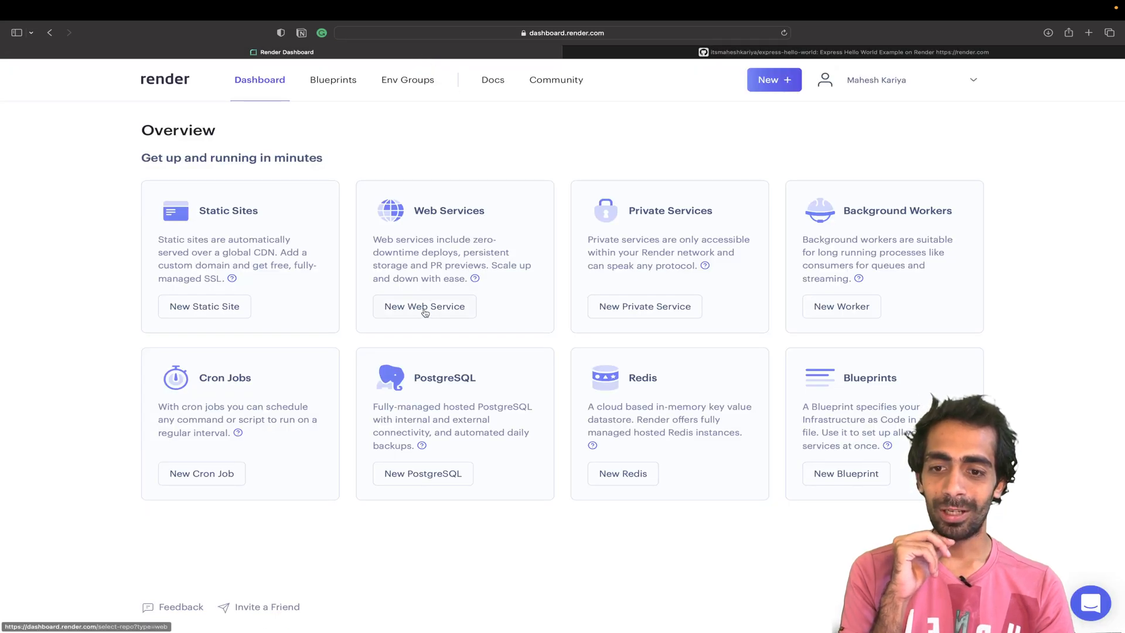
# - Begin a new web service connected to the forked express-hello-world repository
pyautogui.click(424, 306)
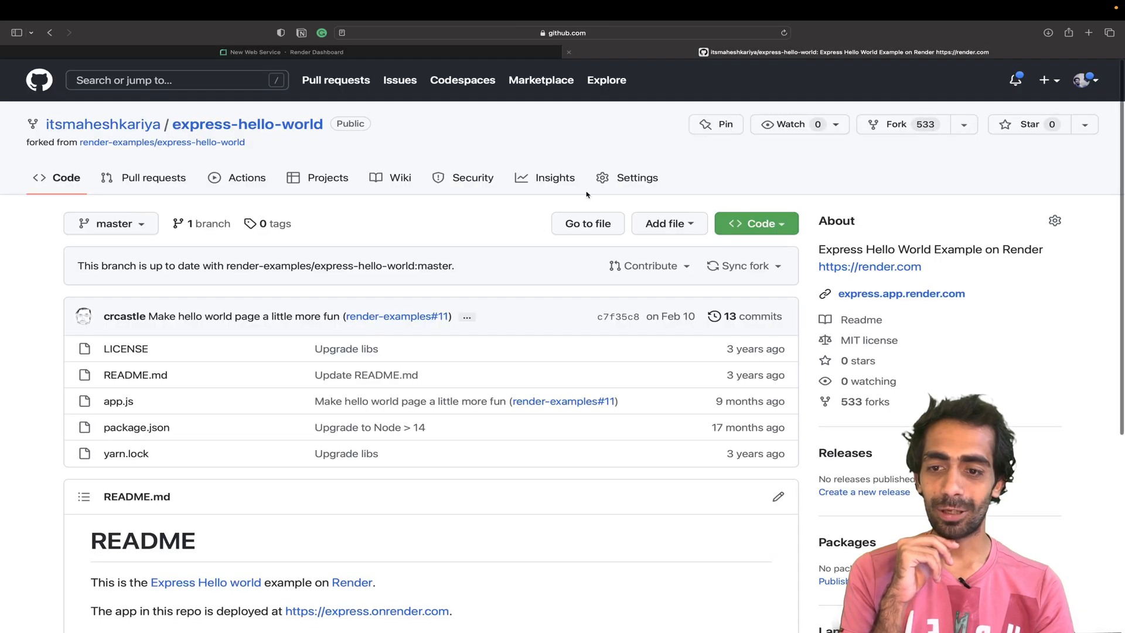
pyautogui.click(316, 51)
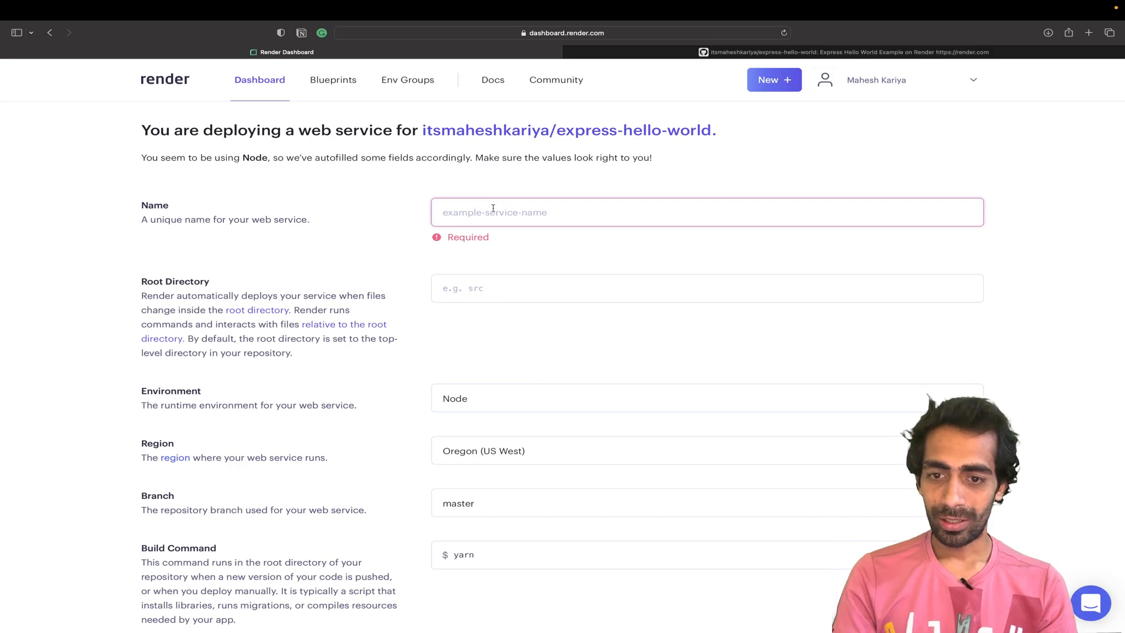
# - Name the service node-app and settle the region on Ohio (US East) after trying Frankfurt and Singapore
pyautogui.write('node-app')
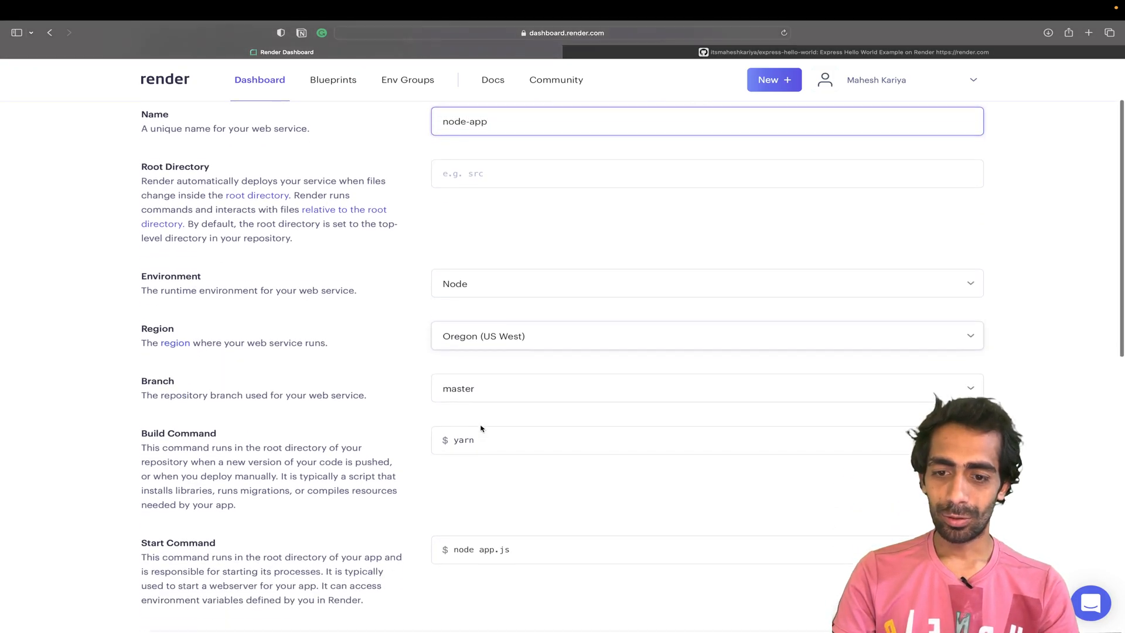
pyautogui.click(706, 337)
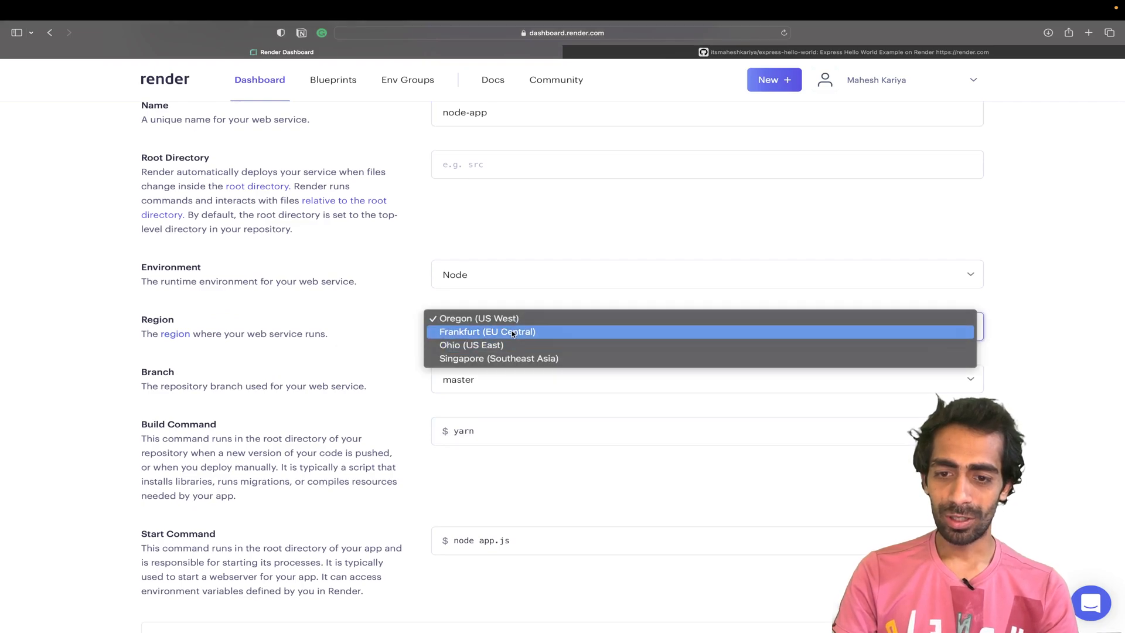
pyautogui.click(488, 331)
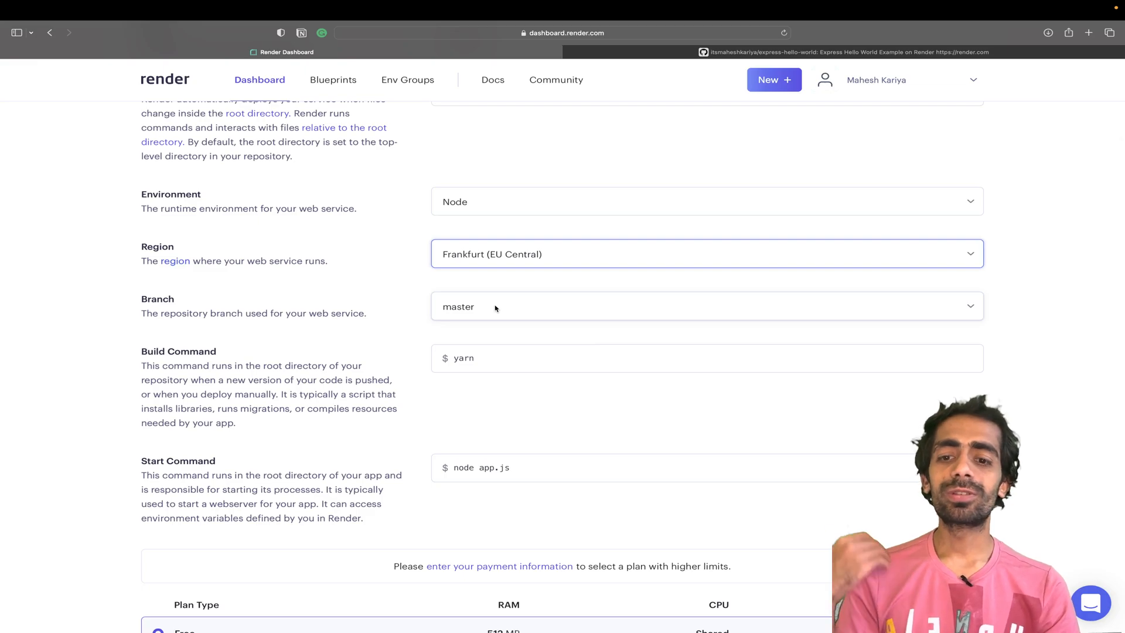
pyautogui.click(707, 254)
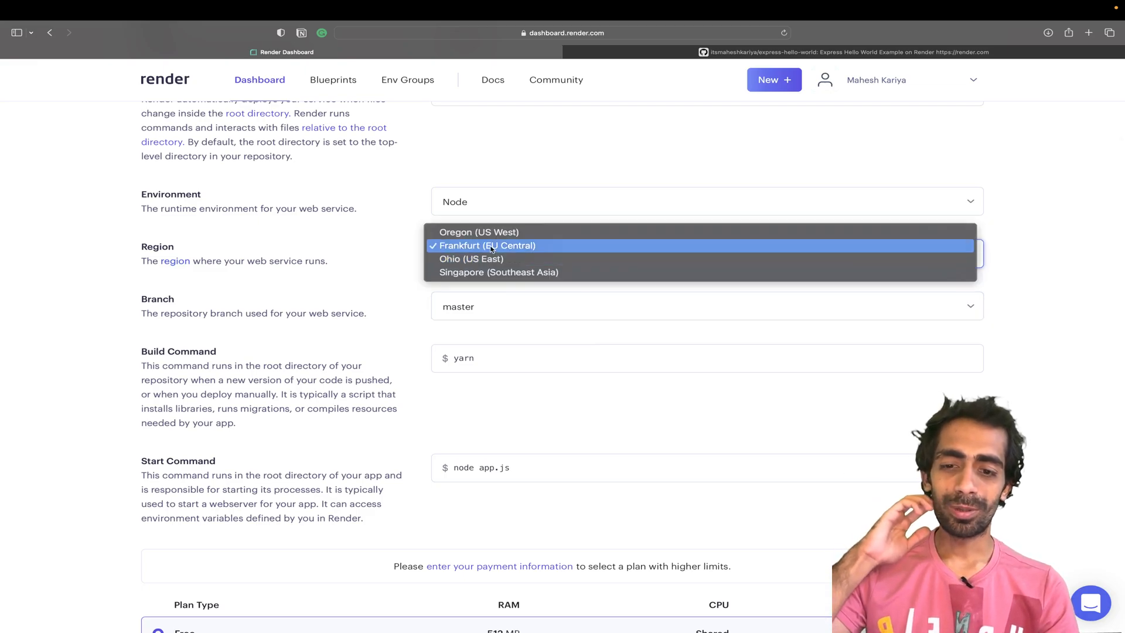
pyautogui.moveTo(478, 232)
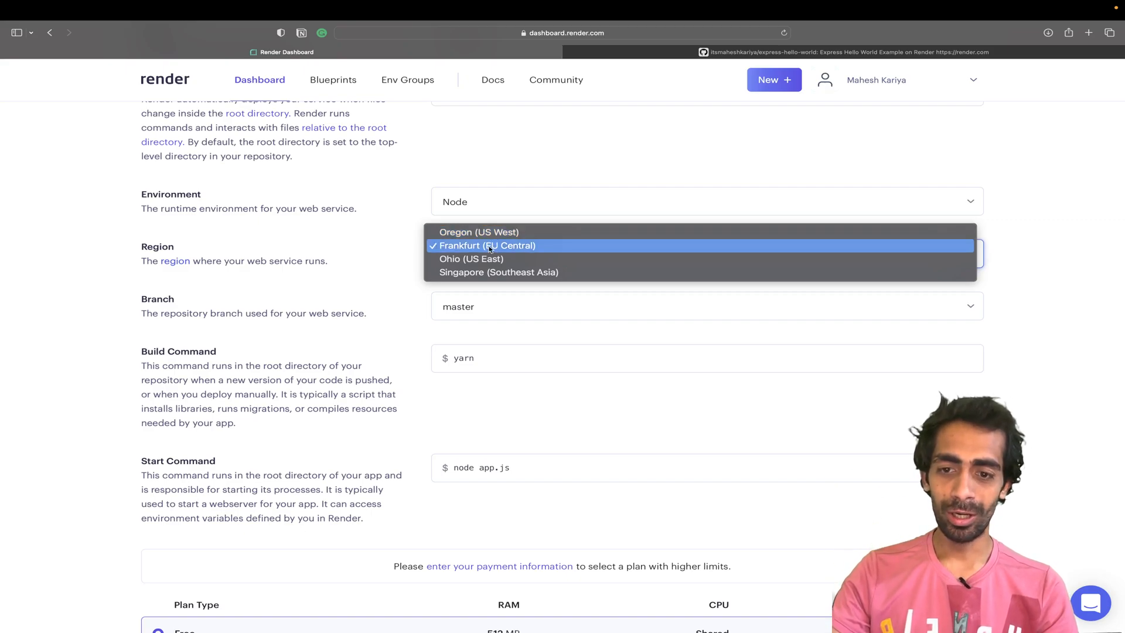
pyautogui.click(500, 272)
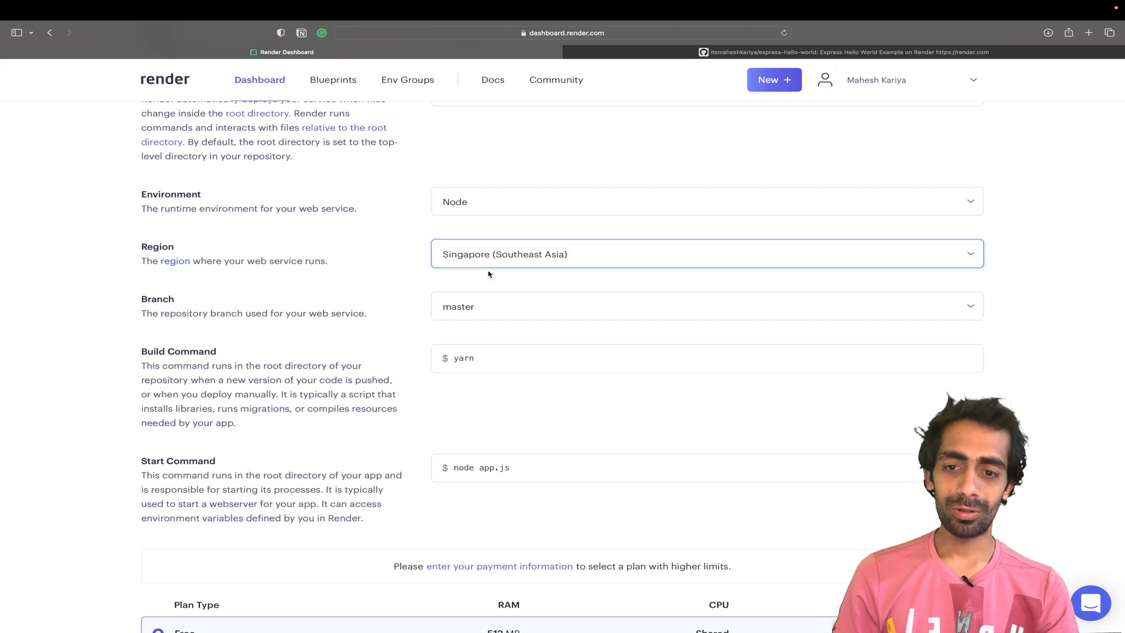
pyautogui.click(706, 255)
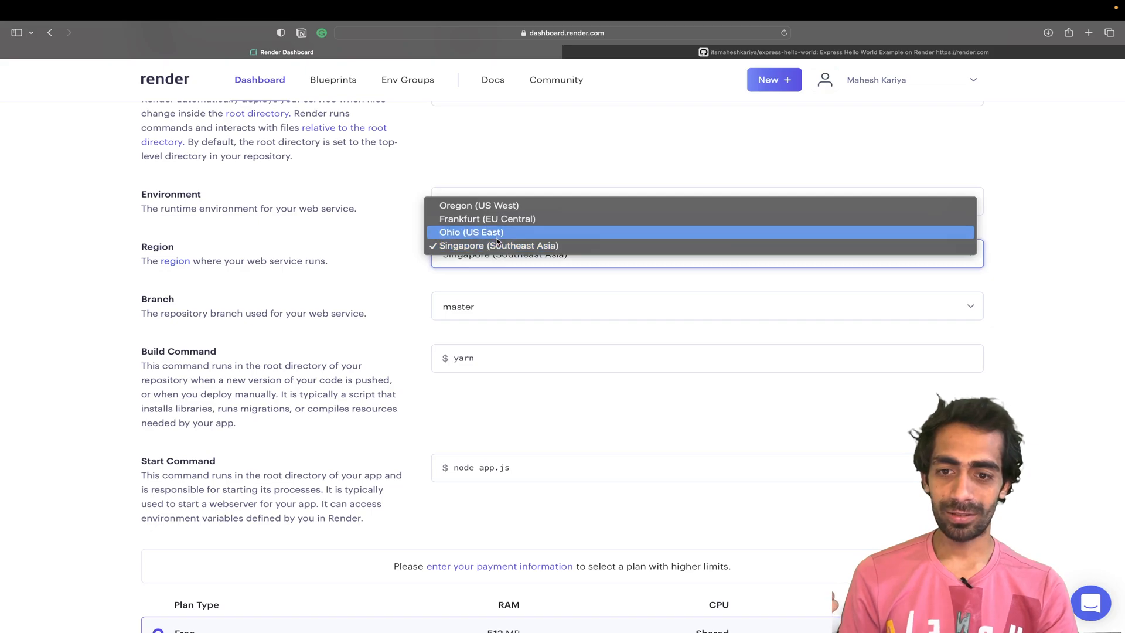
pyautogui.click(471, 232)
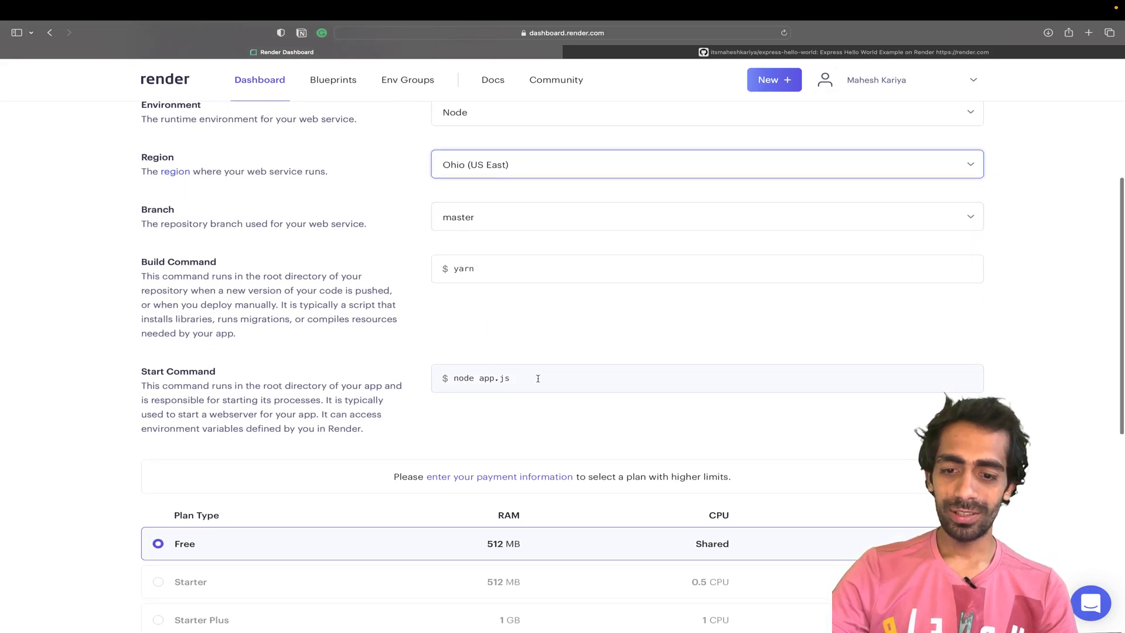
# - Keep the Free plan and create the node-app web service
pyautogui.scroll(-3)
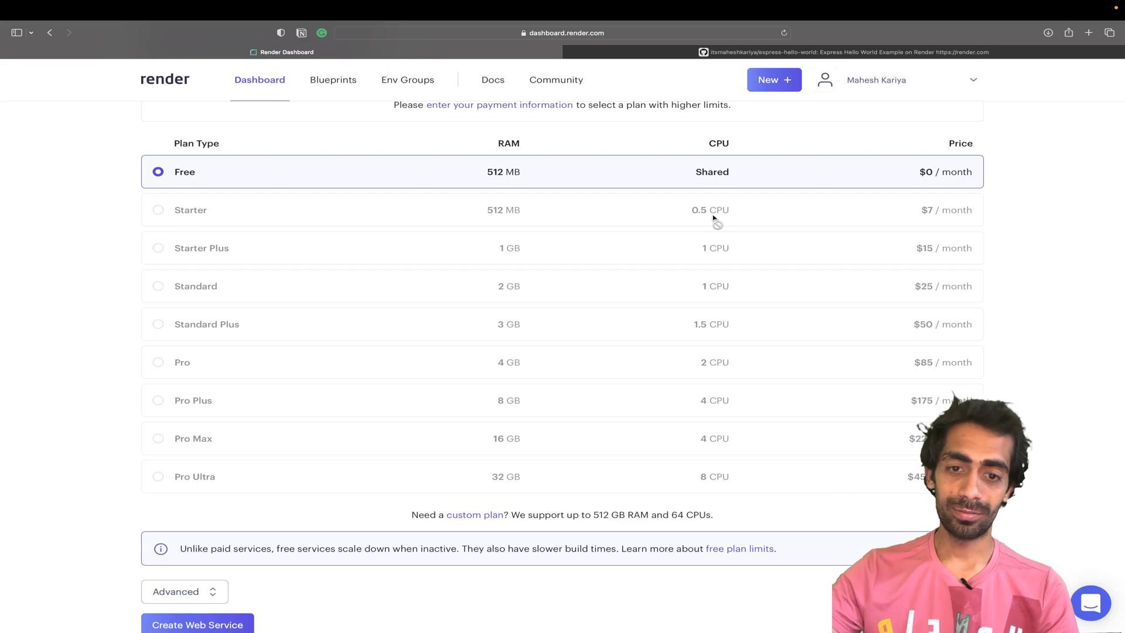
pyautogui.scroll(-3)
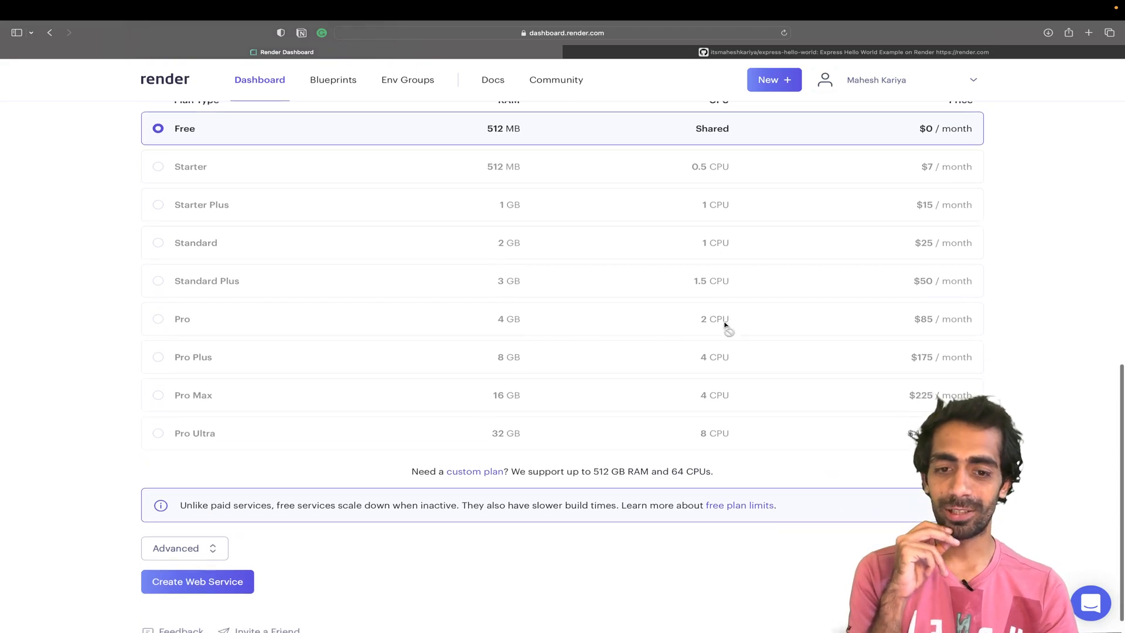
pyautogui.click(197, 581)
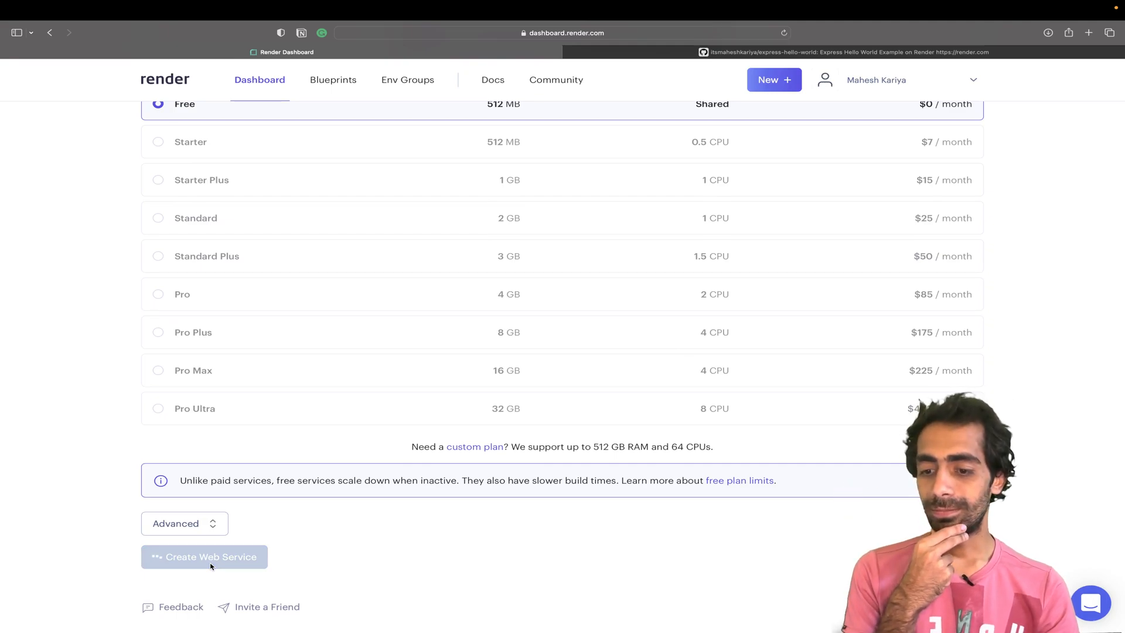
pyautogui.click(204, 557)
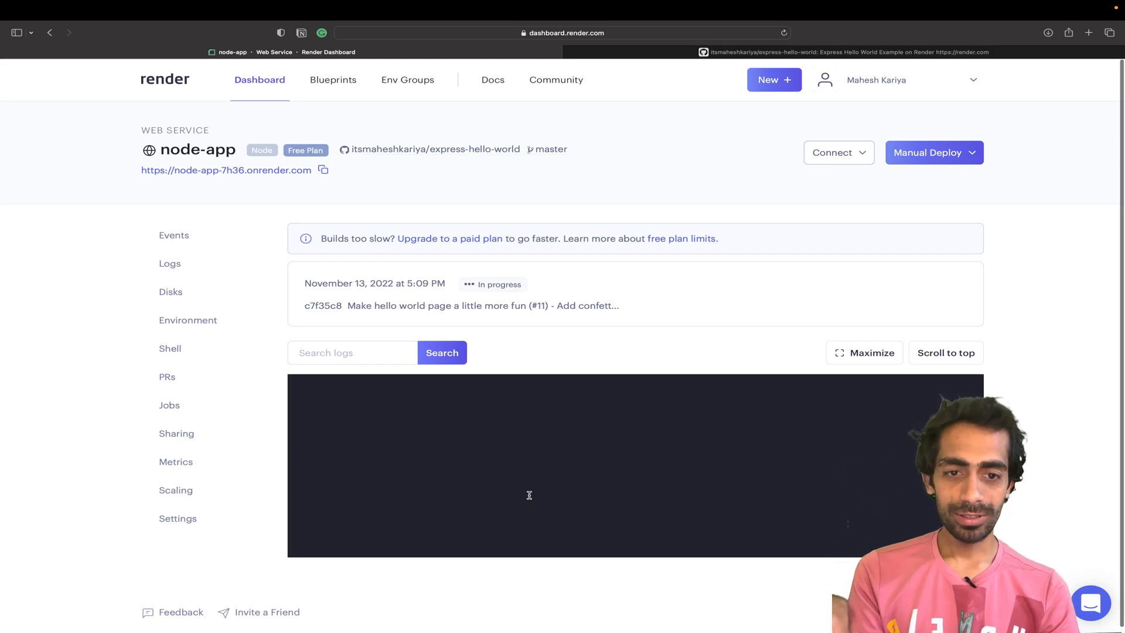
pyautogui.moveTo(170, 348)
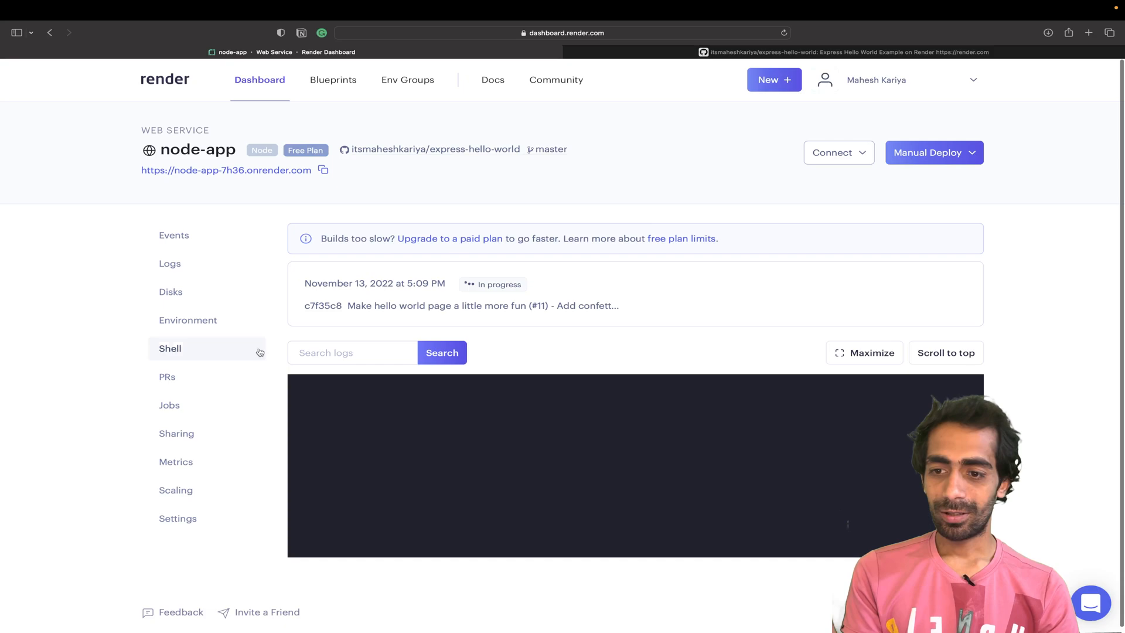
pyautogui.moveTo(178, 519)
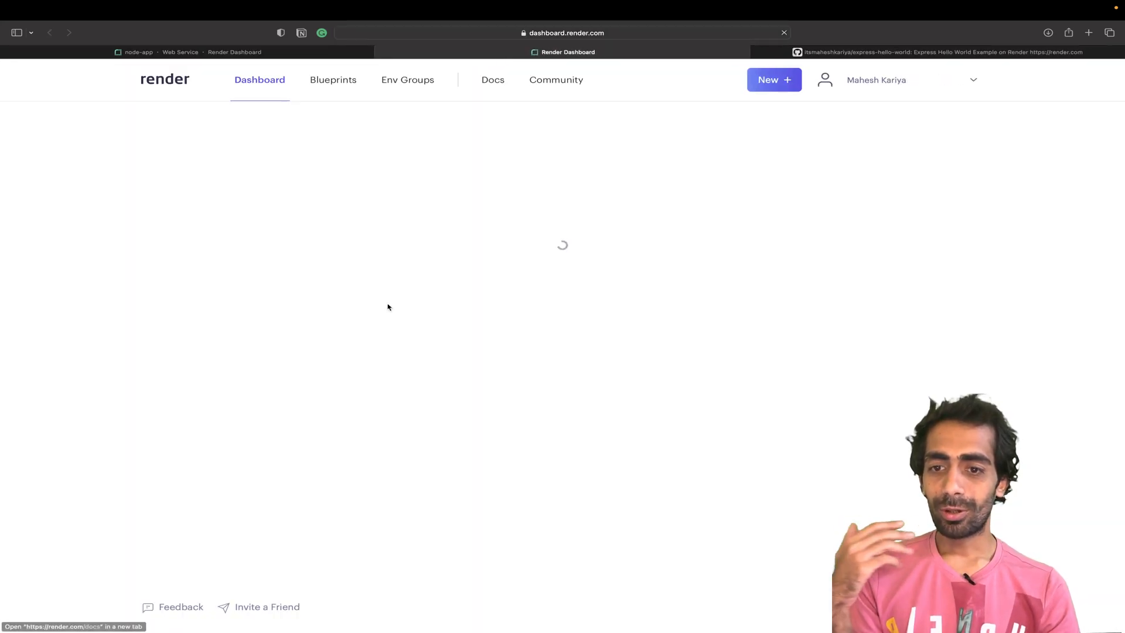
pyautogui.moveTo(394, 247)
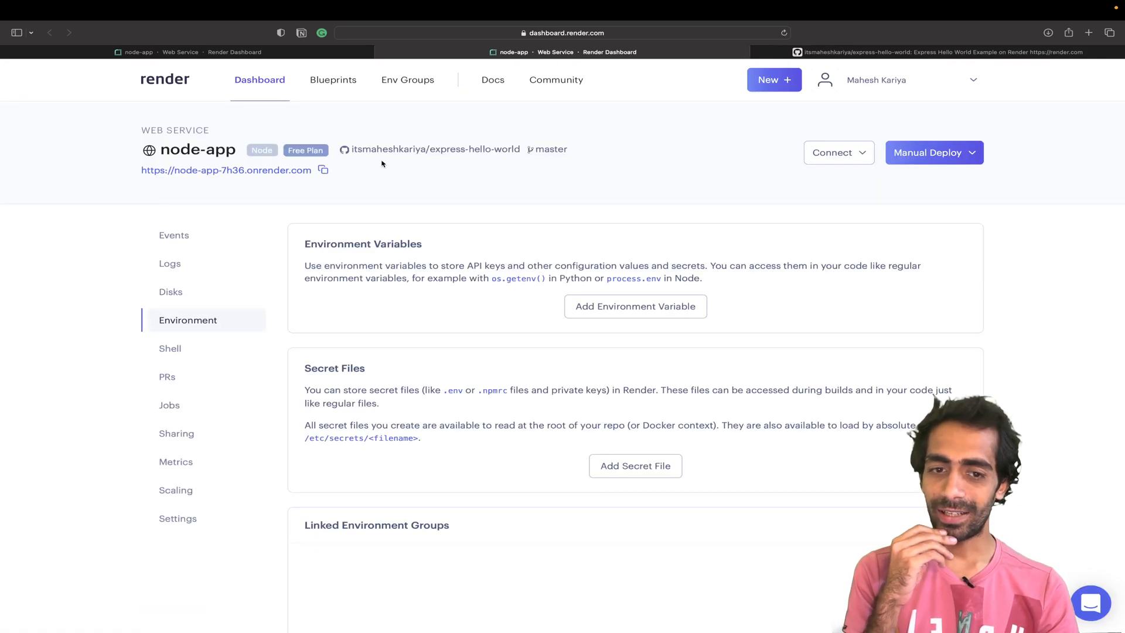
# - Add an environment variable with key SECRET and check app.js's fallback port 3001 on GitHub
pyautogui.click(634, 306)
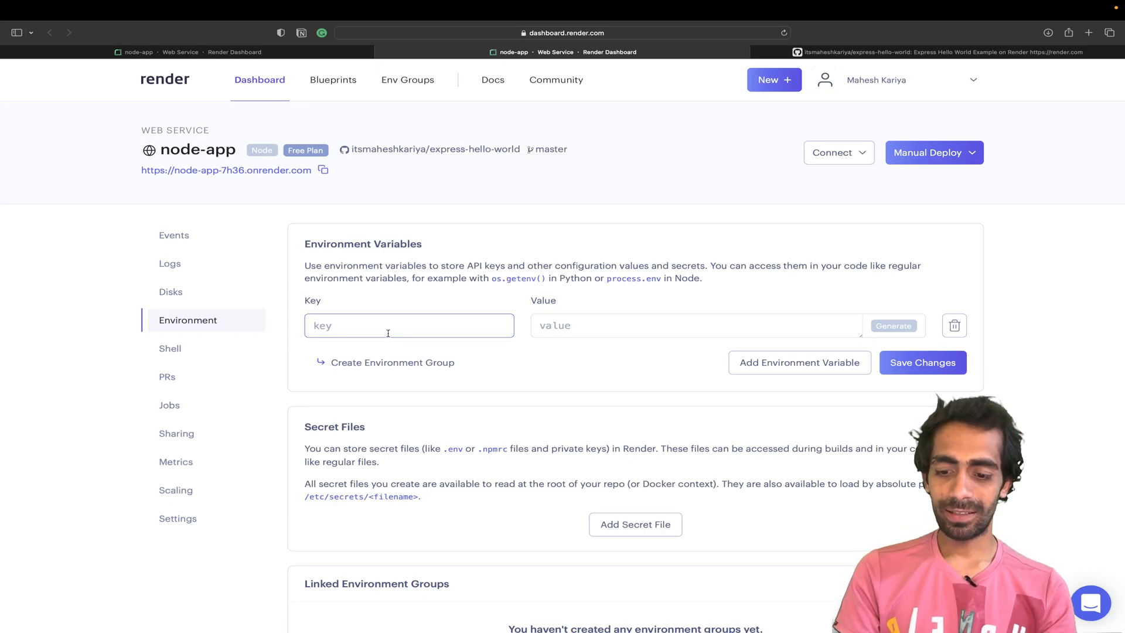
pyautogui.write('SECRET')
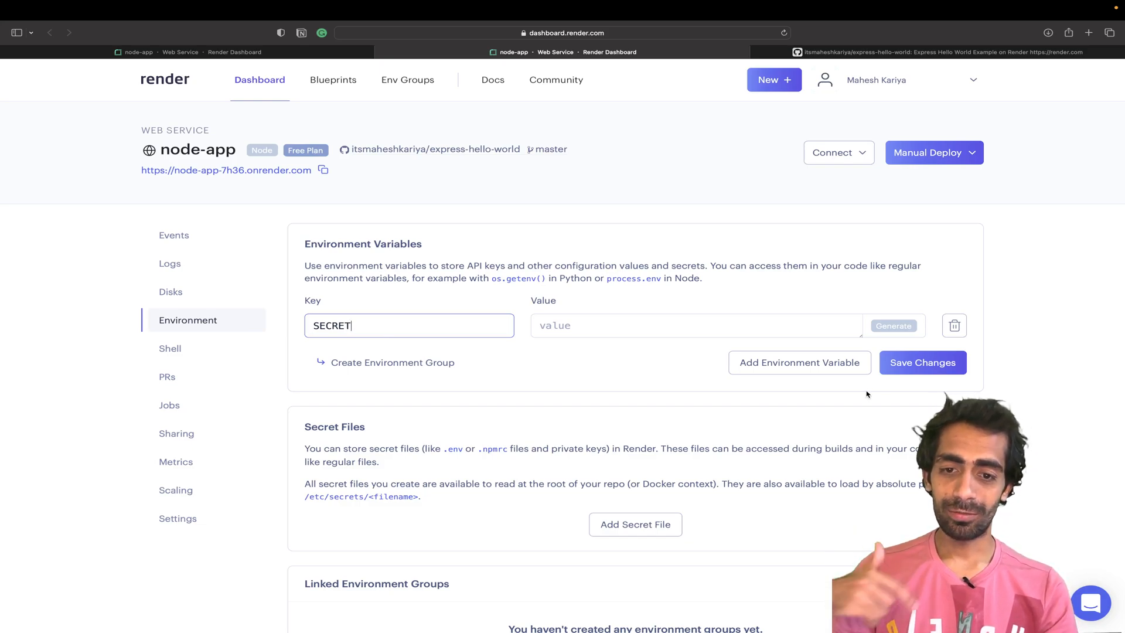
pyautogui.moveTo(219, 283)
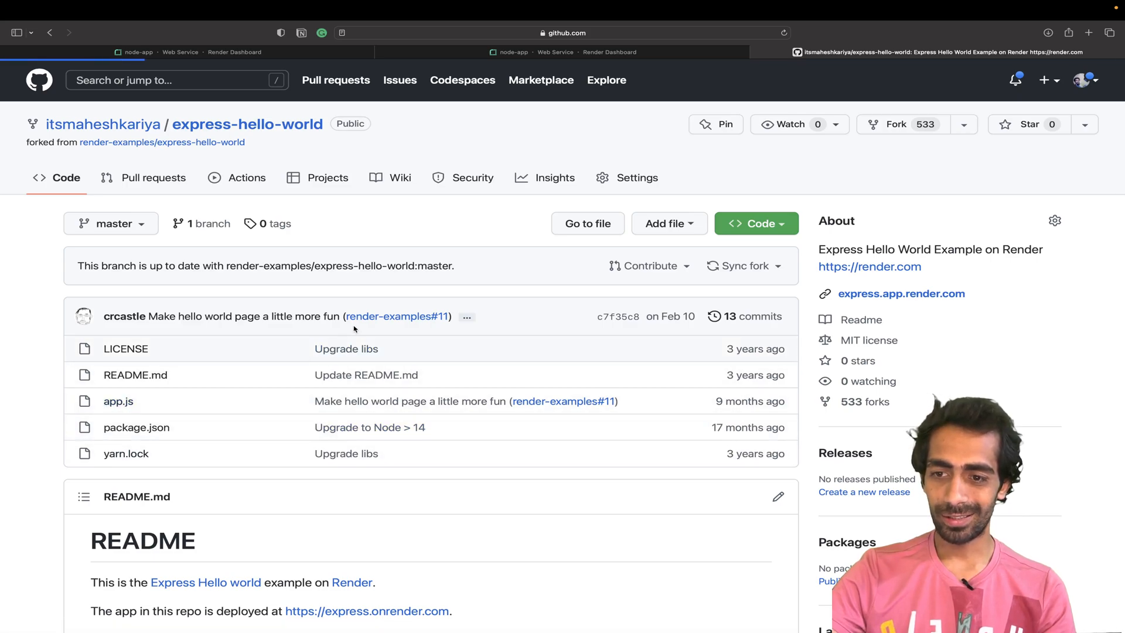
pyautogui.click(118, 401)
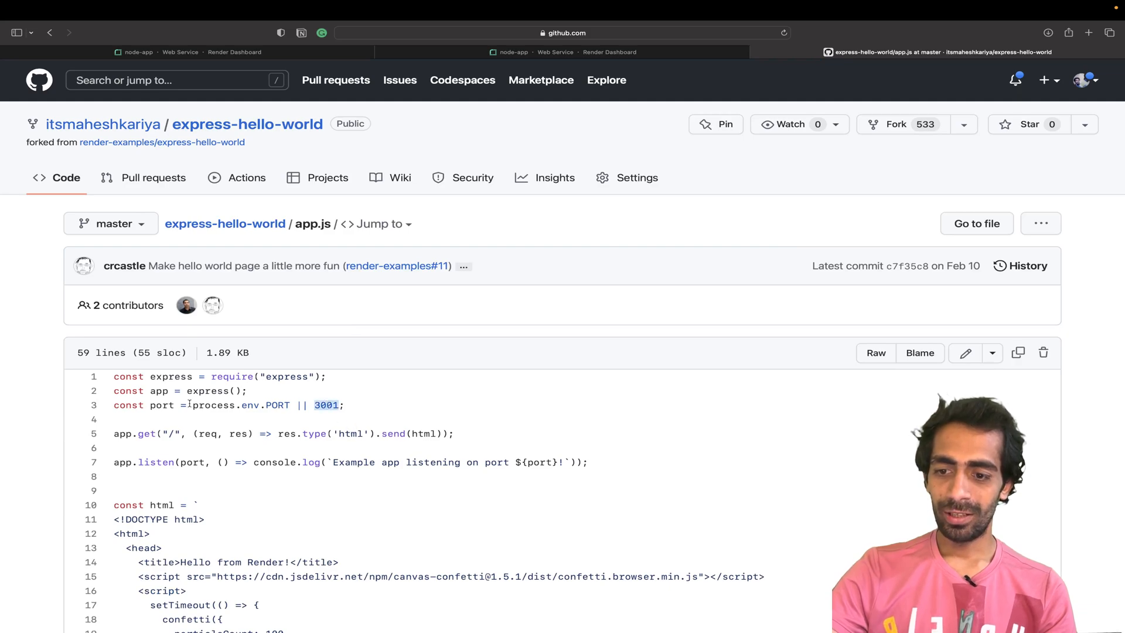
pyautogui.doubleClick(241, 404)
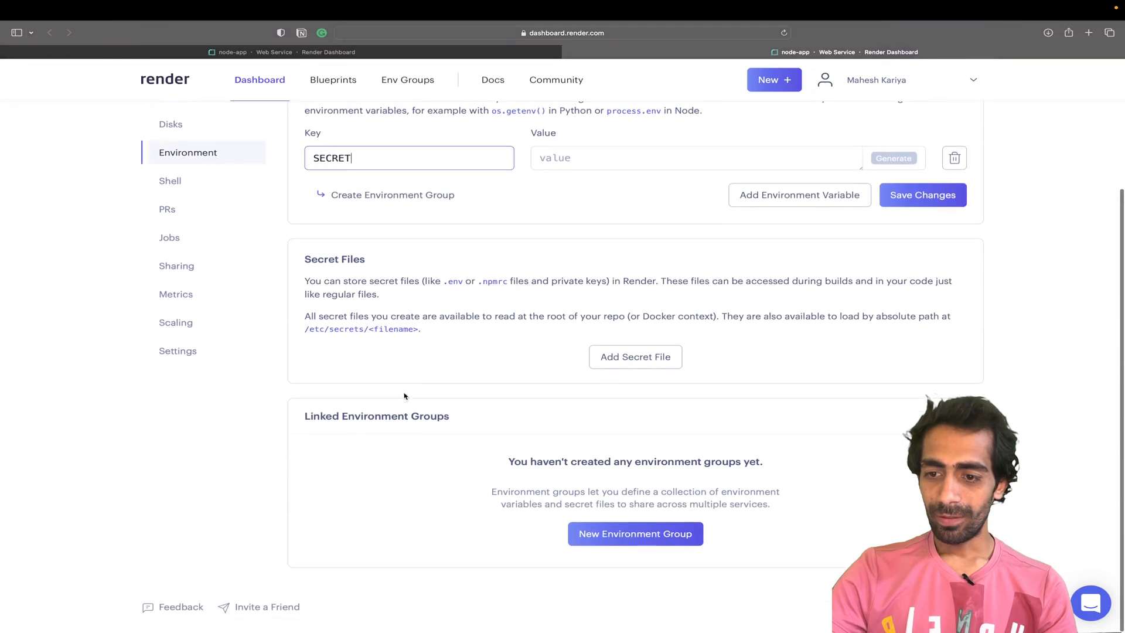
pyautogui.moveTo(176, 323)
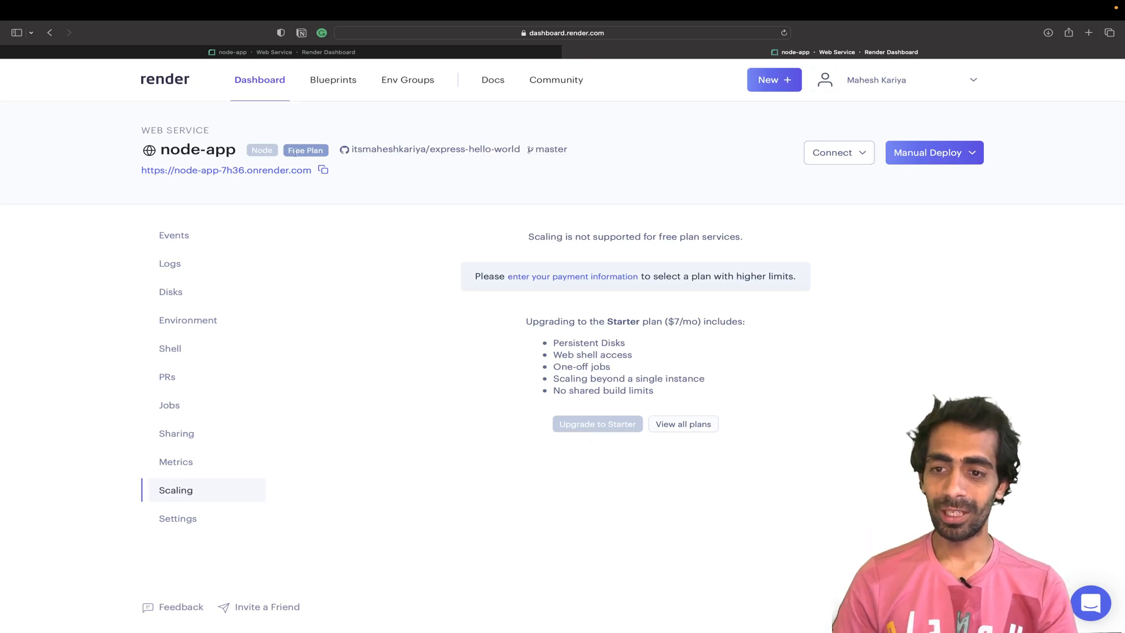
# - Bring up options for the node-app service URL on the Scaling page
pyautogui.rightClick(226, 170)
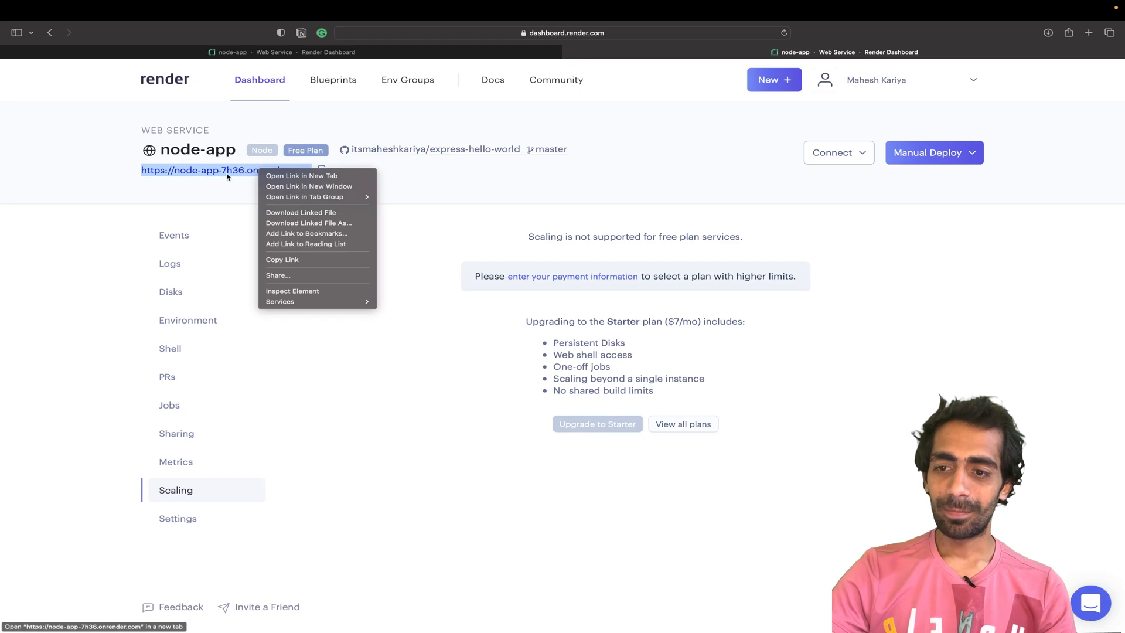
pyautogui.moveTo(301, 176)
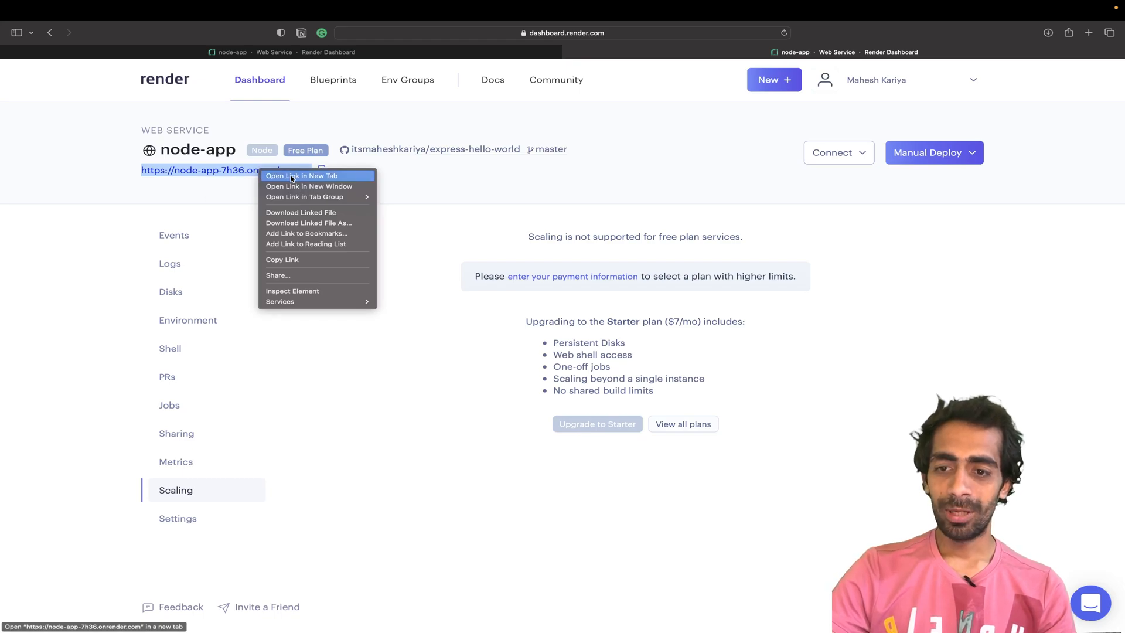
# - Launch the node-app service URL in a new browser tab
pyautogui.click(301, 176)
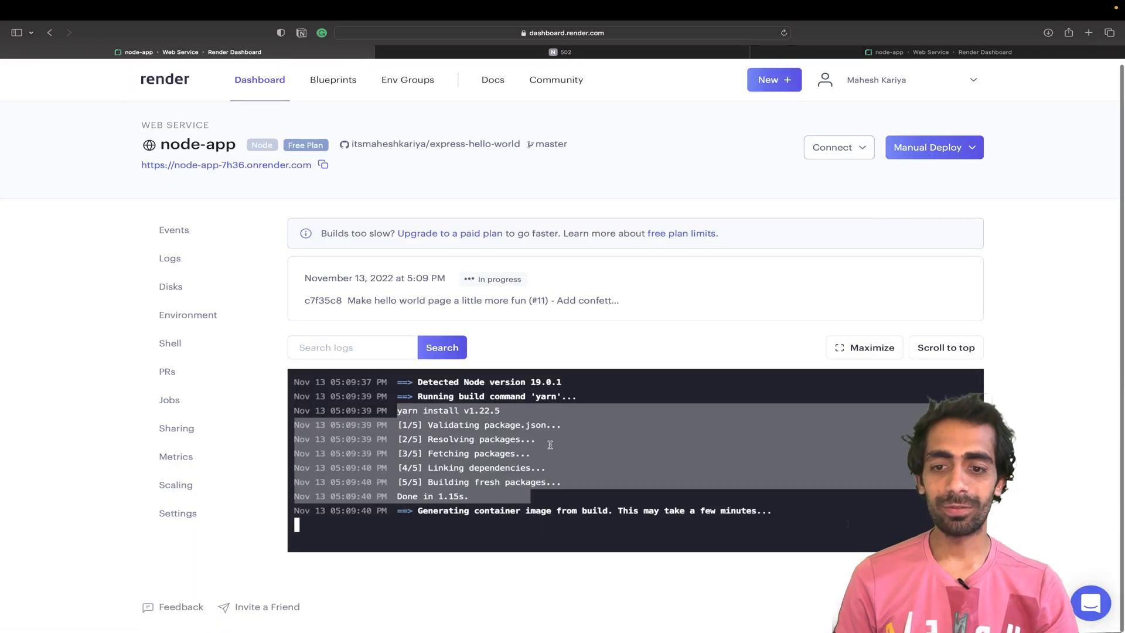
pyautogui.moveTo(551, 447)
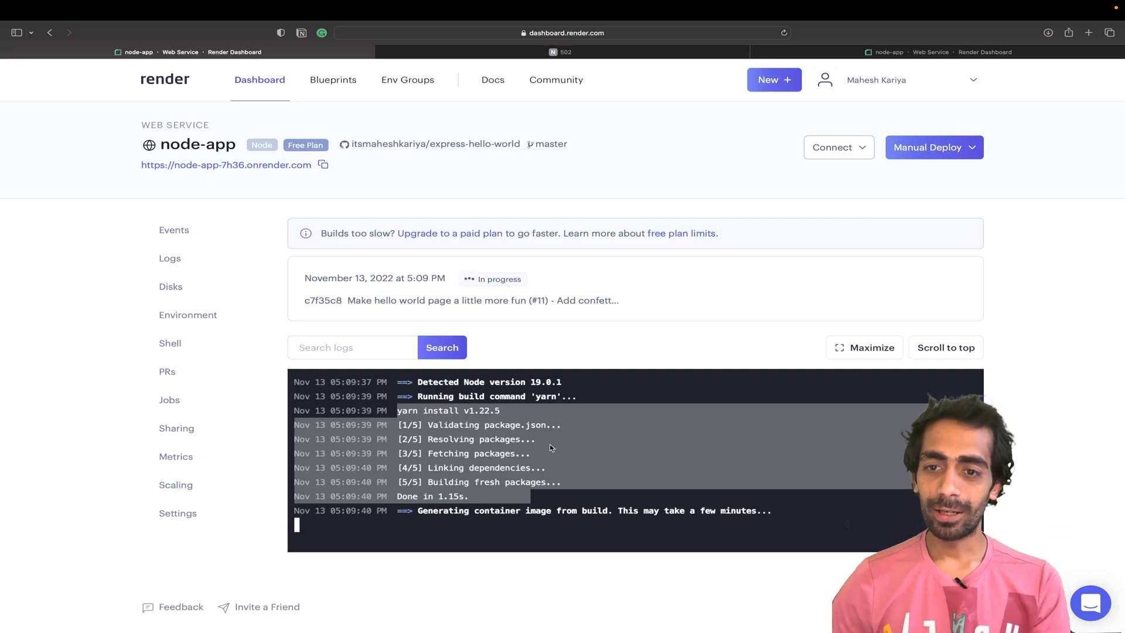
# - Start a new Blueprint instance and review the connectable GitHub repositories, including express-hello-world
pyautogui.click(332, 79)
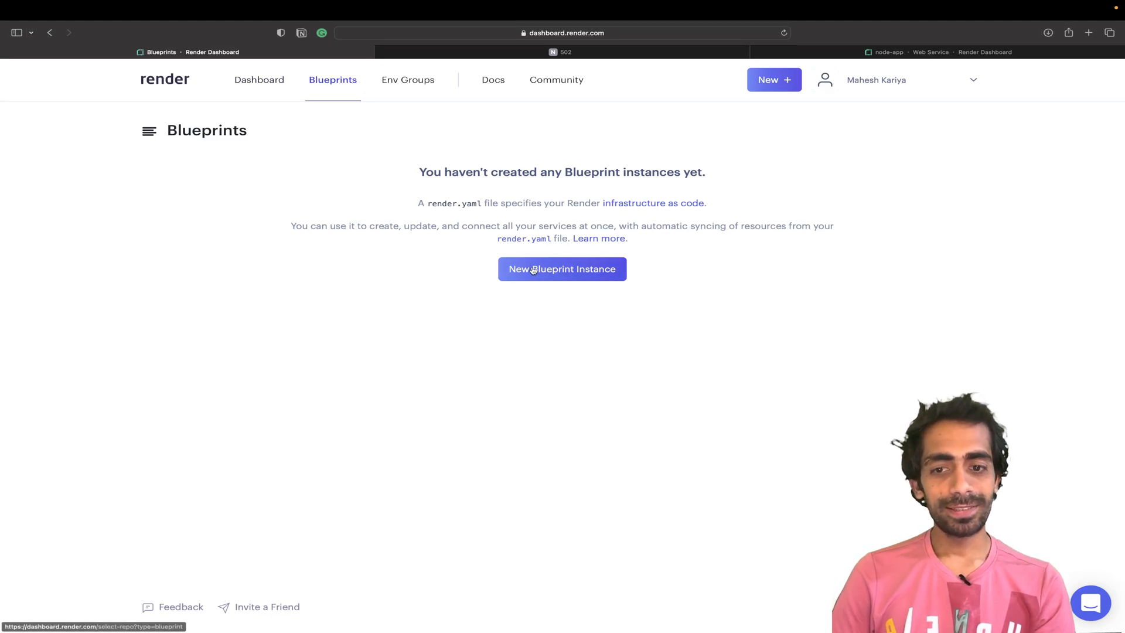
pyautogui.click(562, 269)
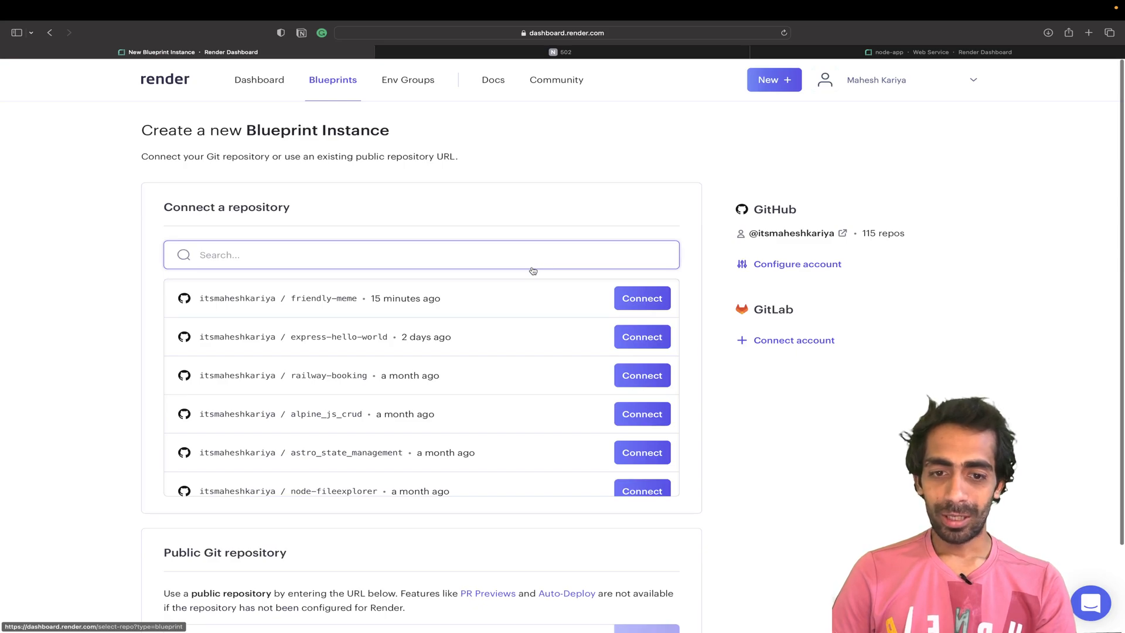
pyautogui.scroll(-3)
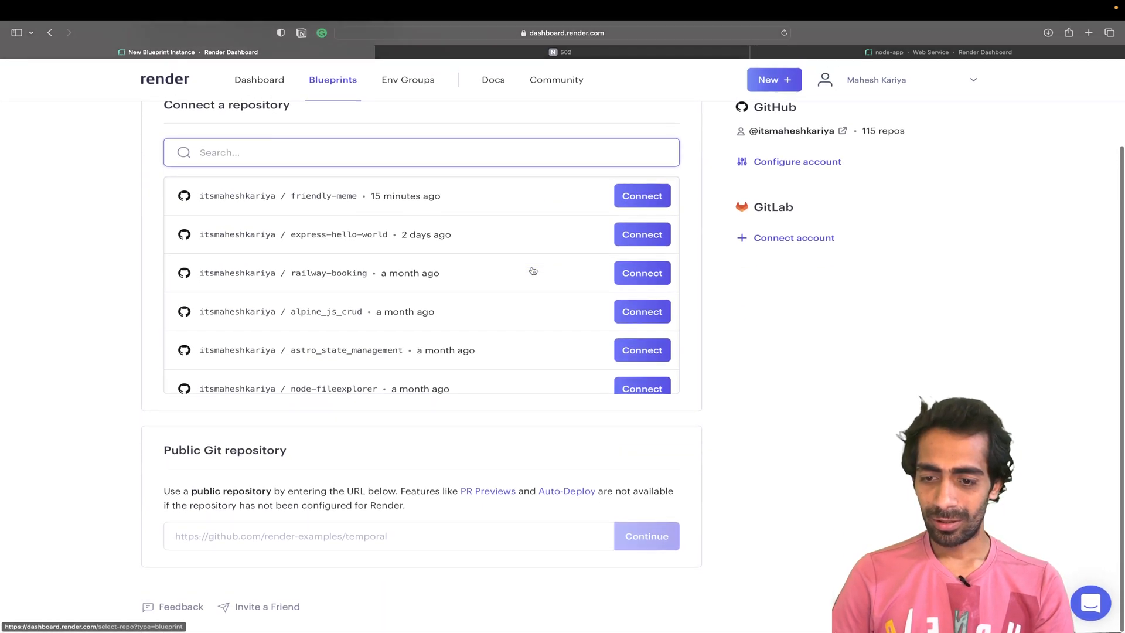
pyautogui.scroll(3)
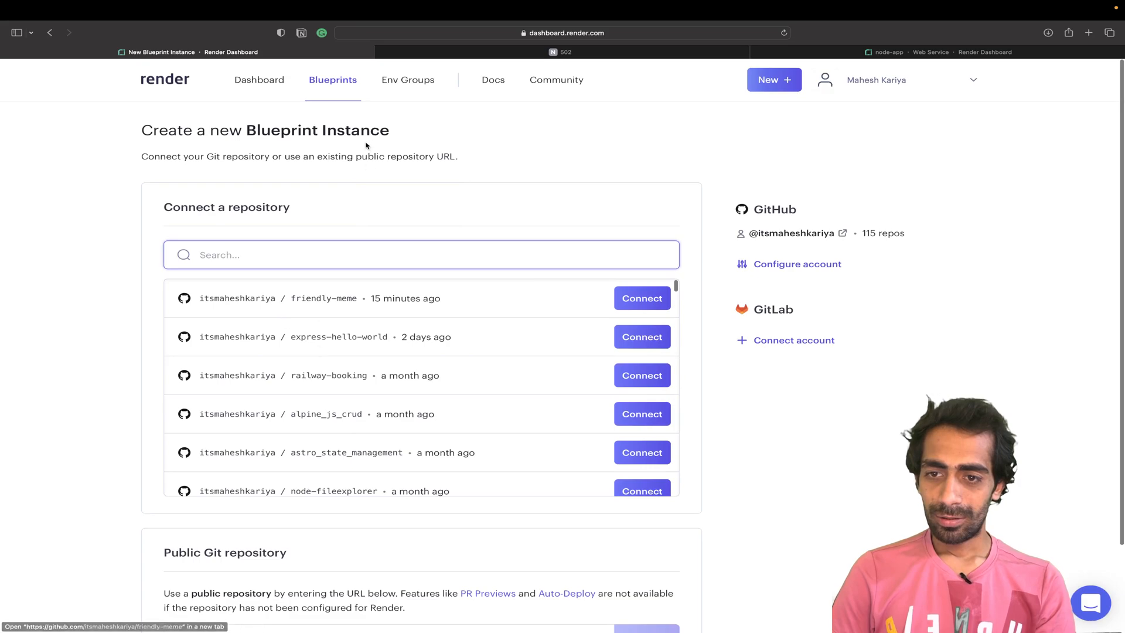
# - Go to the Env Groups section to begin a new environment group
pyautogui.click(407, 80)
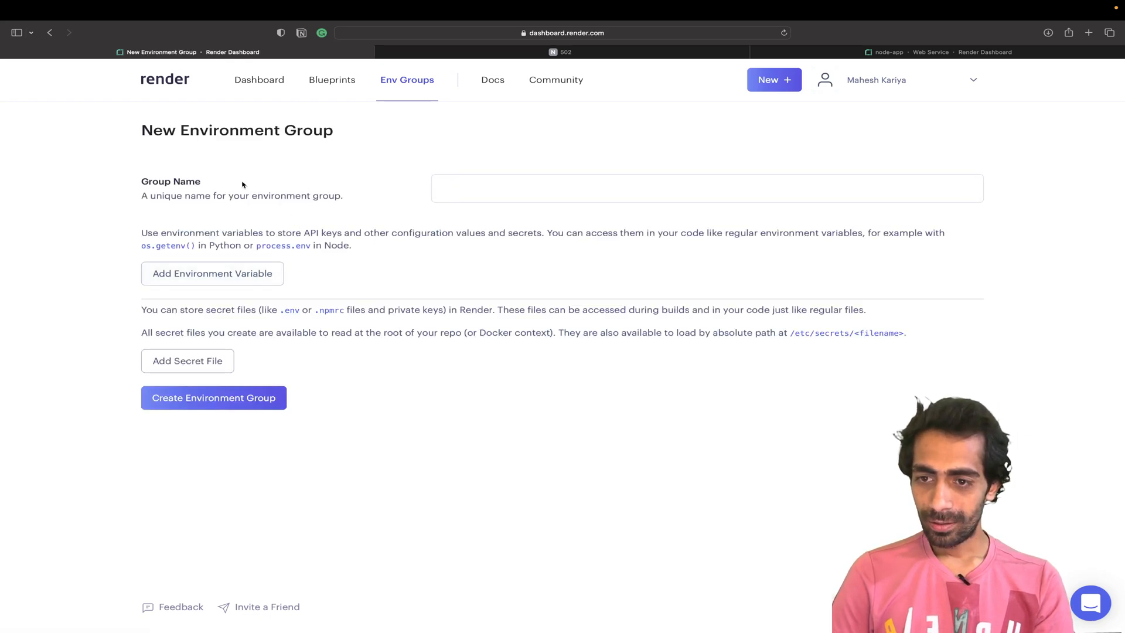
pyautogui.moveTo(210, 450)
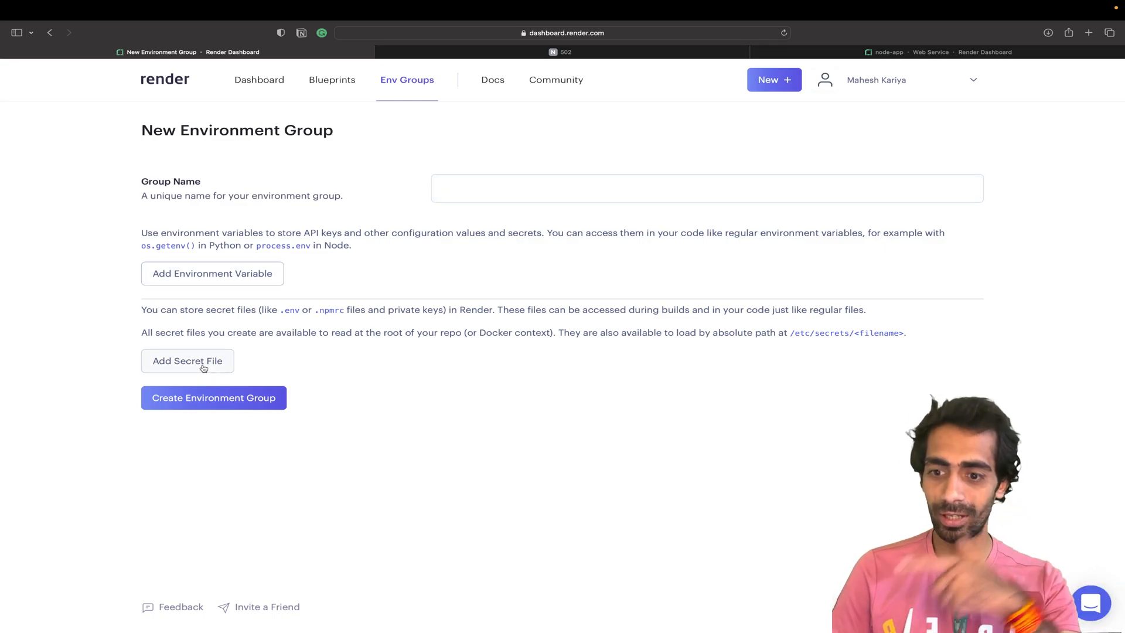
pyautogui.moveTo(529, 94)
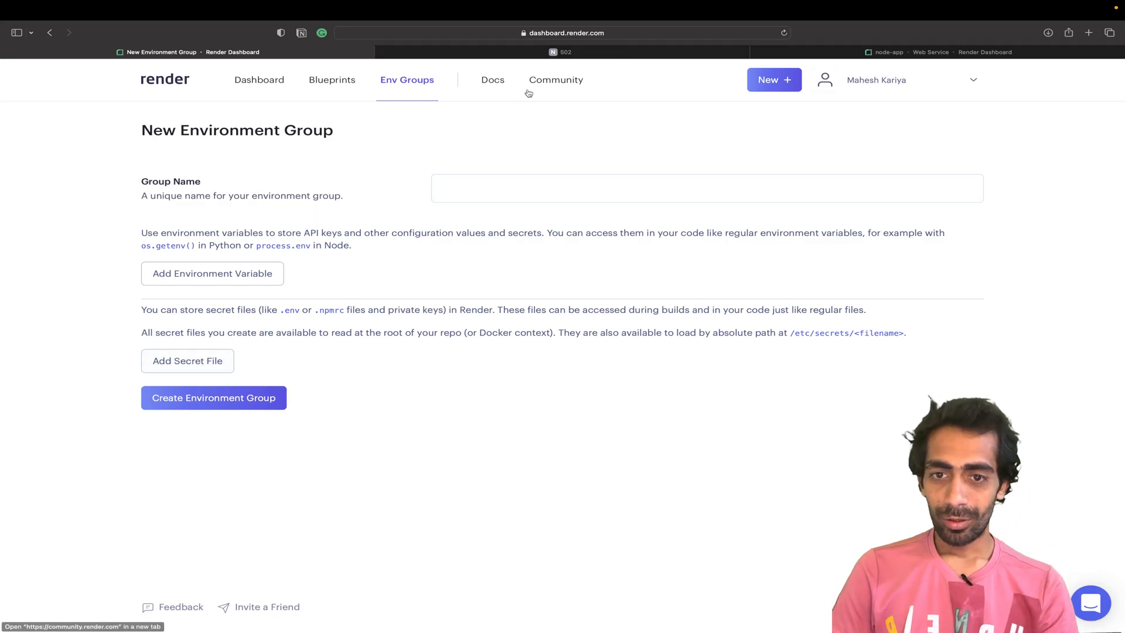
pyautogui.click(1088, 33)
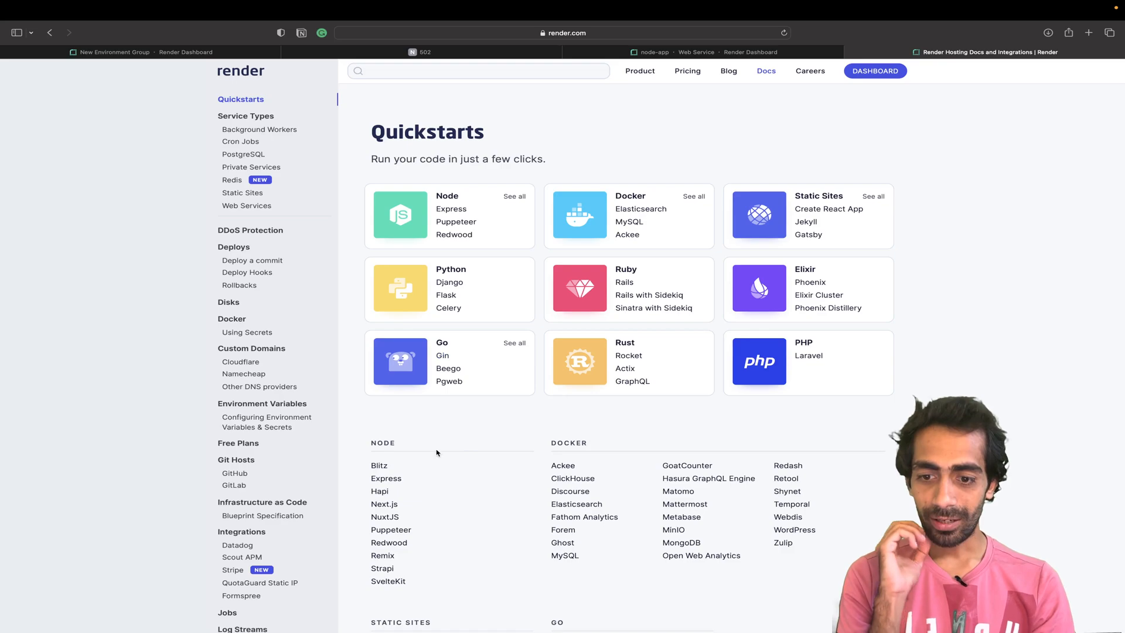
pyautogui.moveTo(385, 517)
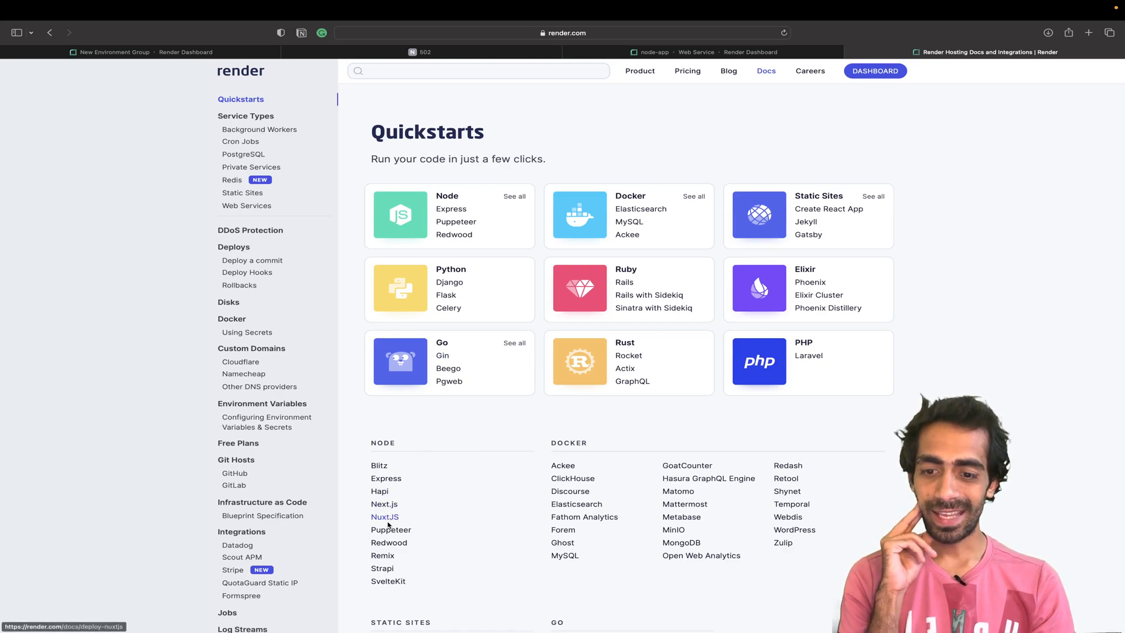
pyautogui.moveTo(382, 568)
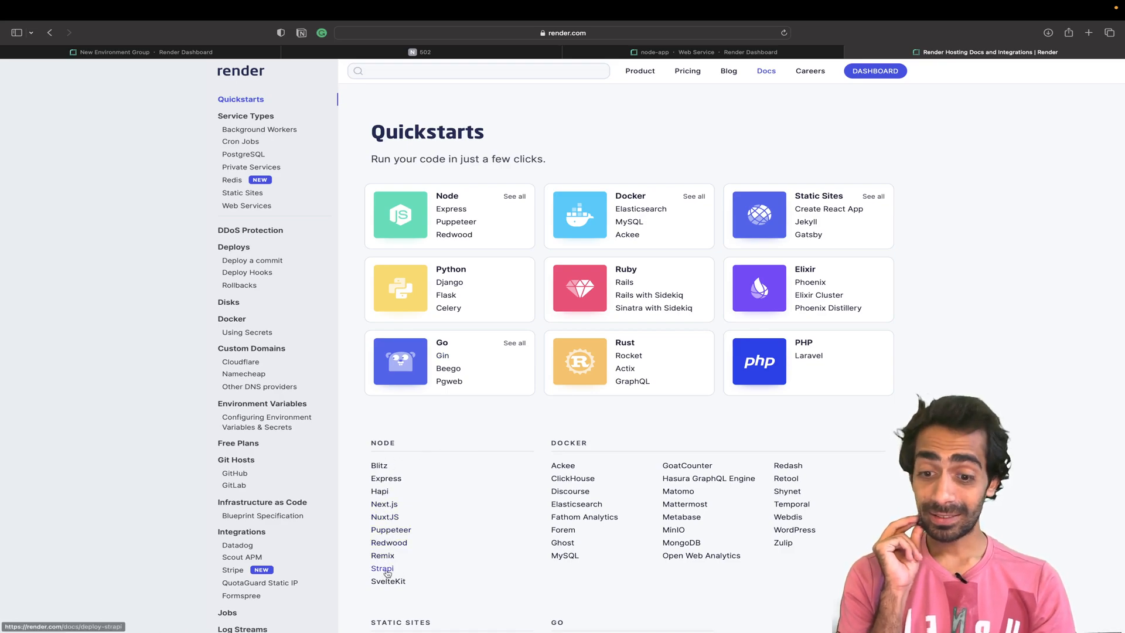
pyautogui.moveTo(388, 581)
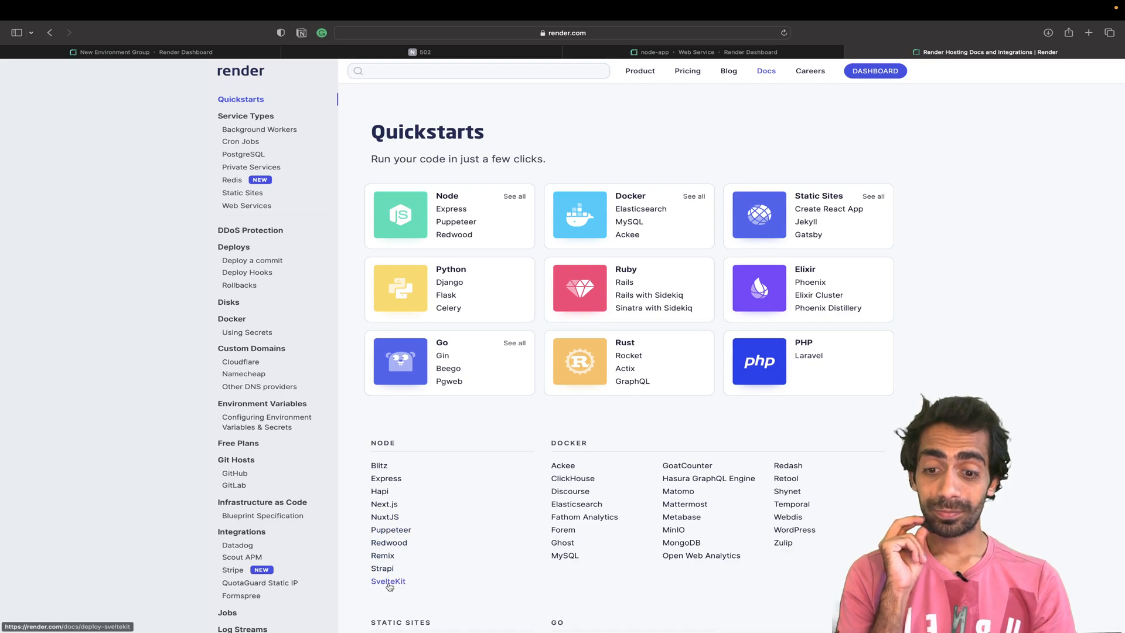
pyautogui.scroll(-3)
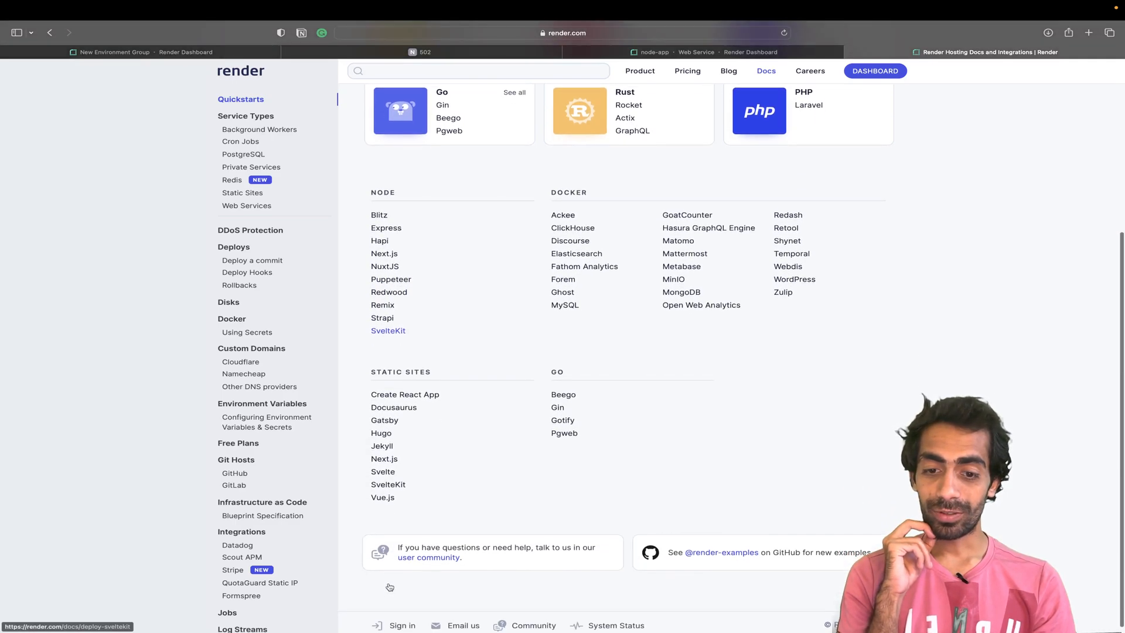
pyautogui.scroll(-3)
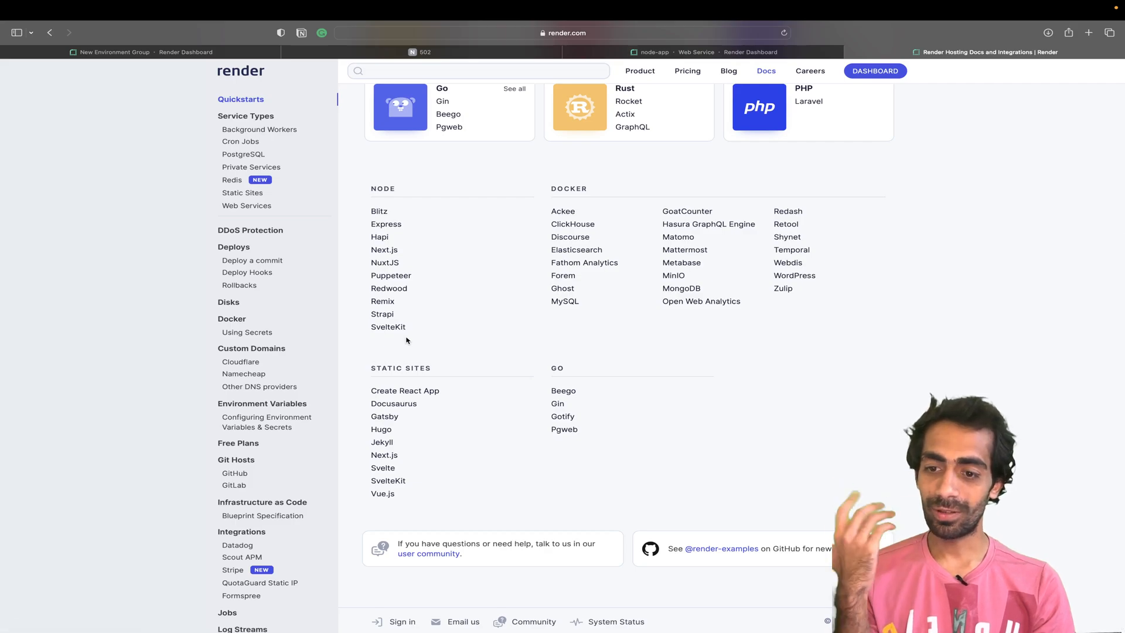
pyautogui.click(112, 52)
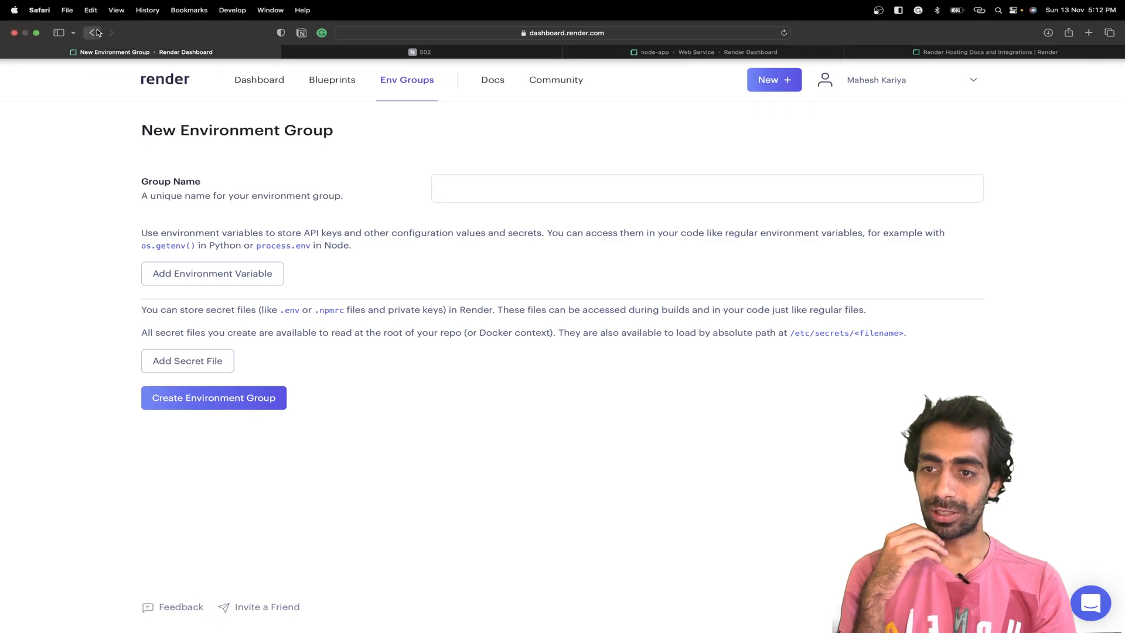
# - Return to the Dashboard overview and select the node-app service in Ohio
pyautogui.click(87, 33)
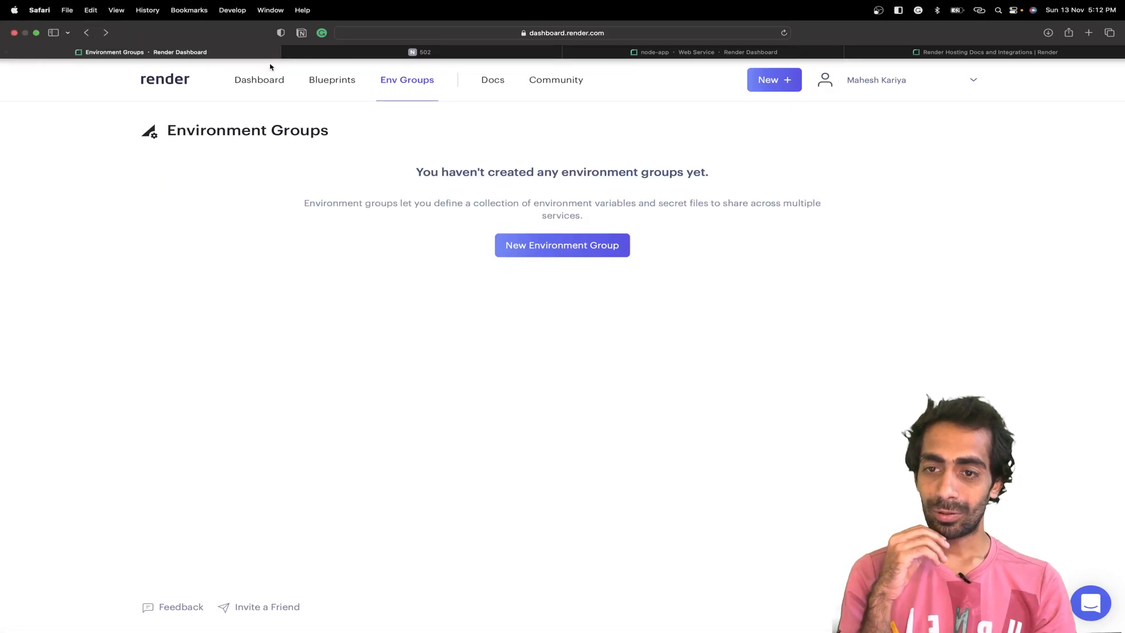
pyautogui.click(259, 80)
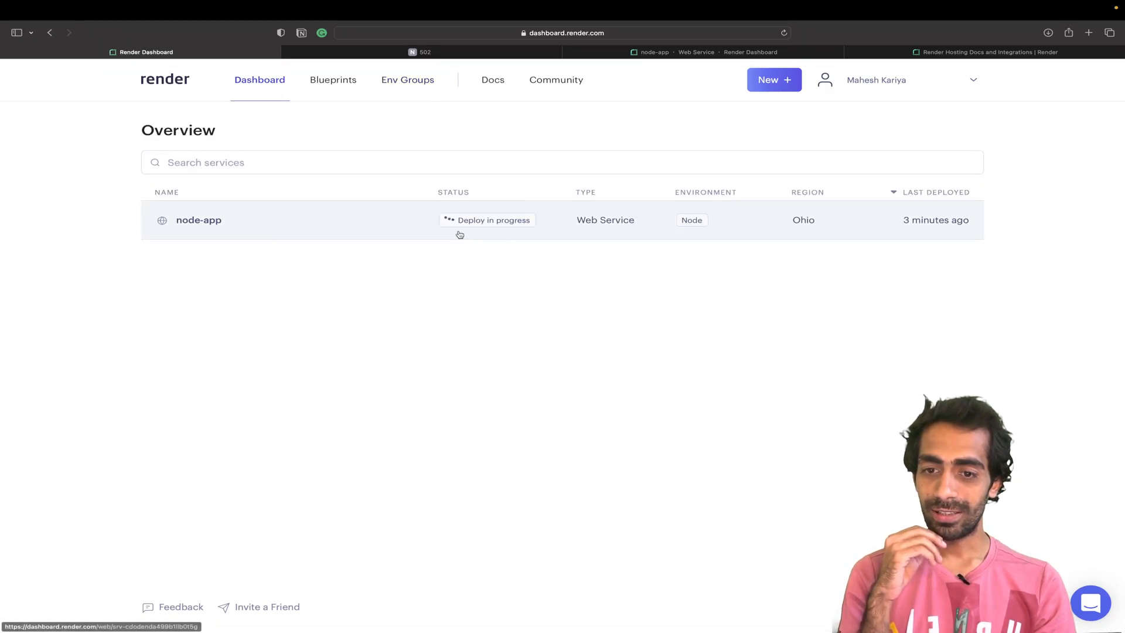
pyautogui.click(199, 219)
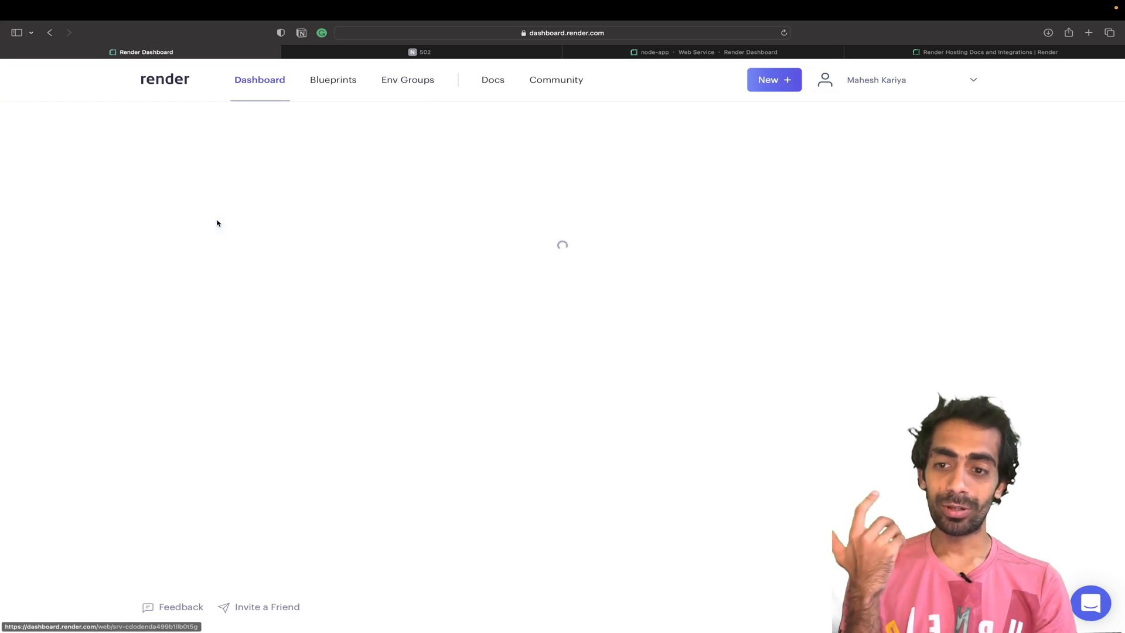